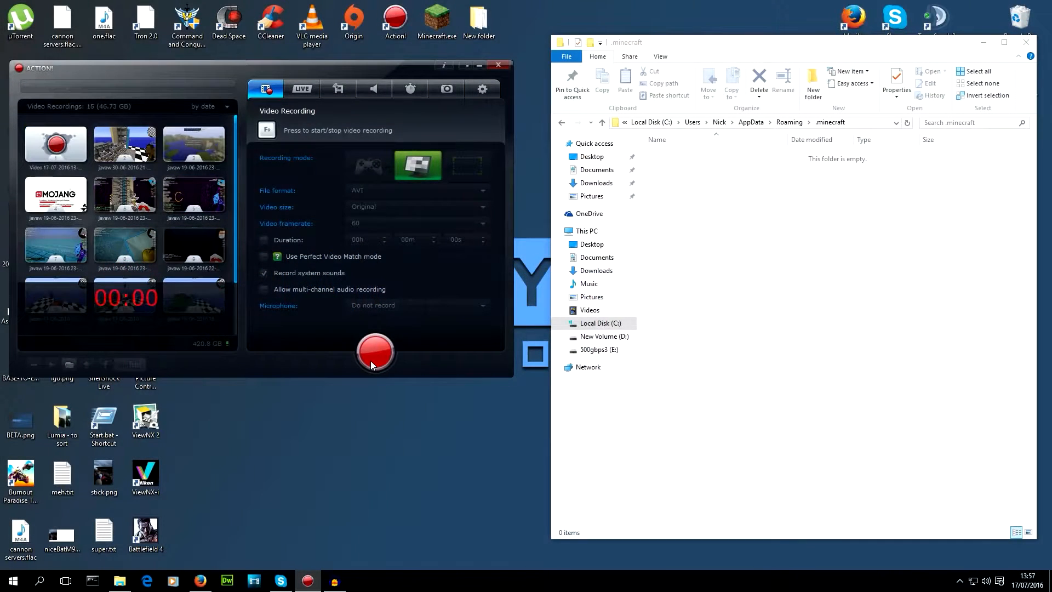
Step: Start Minecraft.exe so the launcher login appears and .minecraft gains launcher files
{"action": "left_click", "coordinate": [375, 352]}
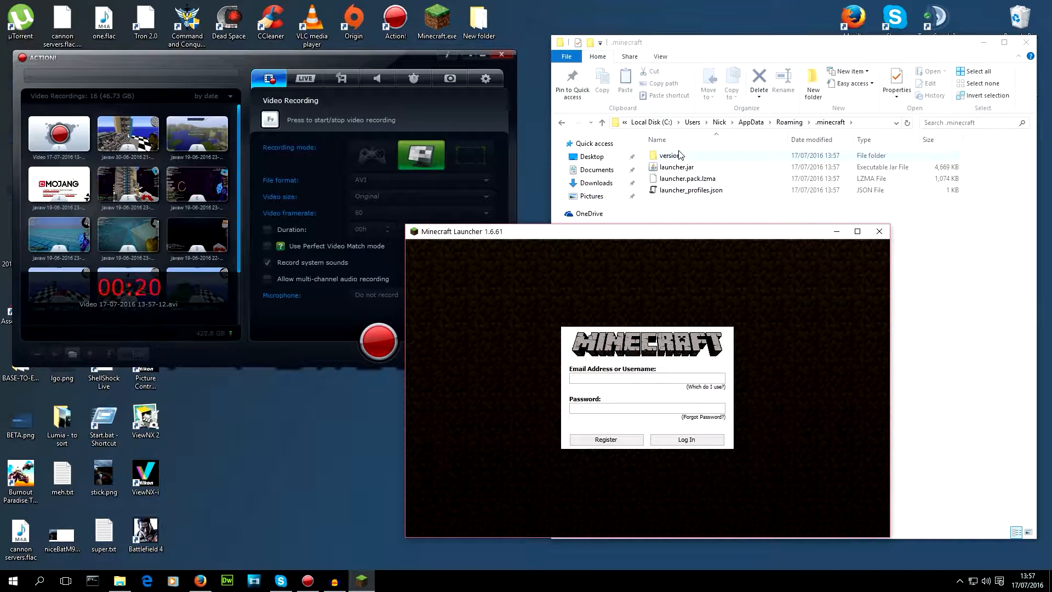
Step: Log in to the account and bring up the AnakinNIP profile editor
{"action": "left_click", "coordinate": [686, 440]}
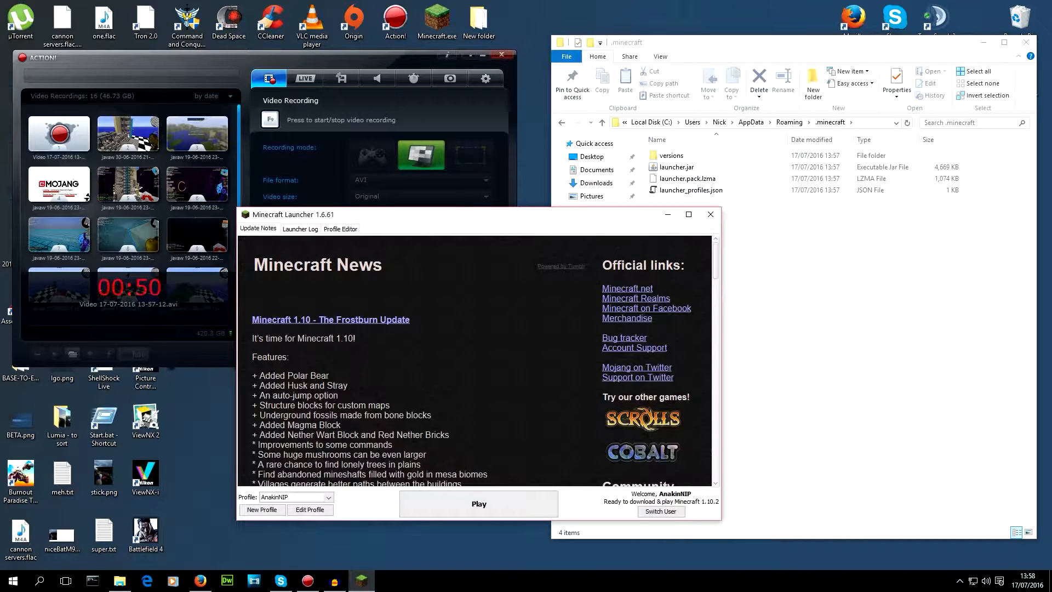
{"action": "left_click", "coordinate": [309, 509]}
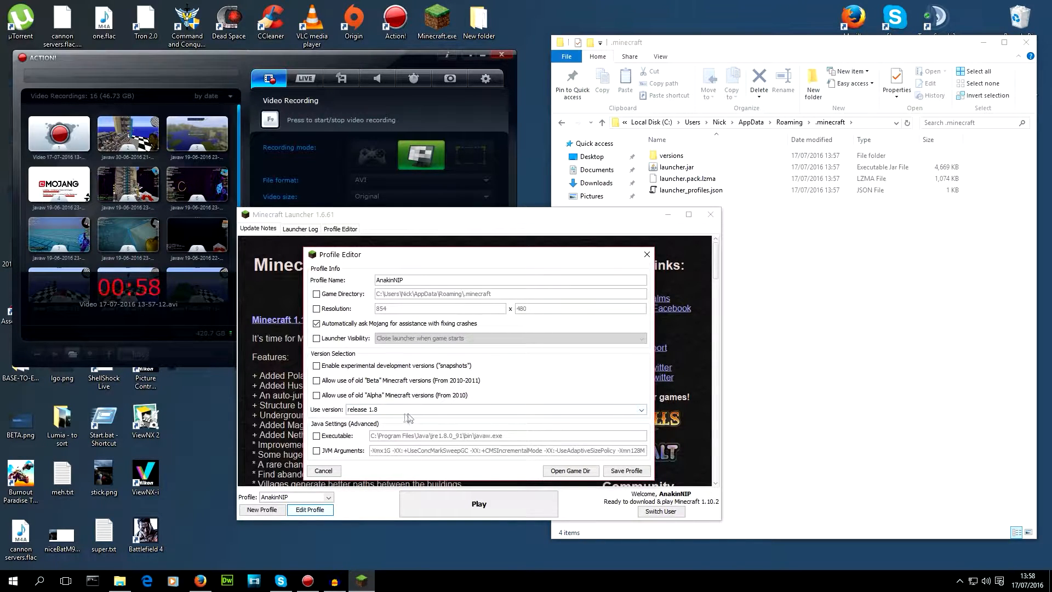
Step: Enable JVM arguments with -Xmx2G, tick custom resolution, and save the release 1.8 profile
{"action": "left_click", "coordinate": [317, 451]}
{"action": "type", "text": "2"}
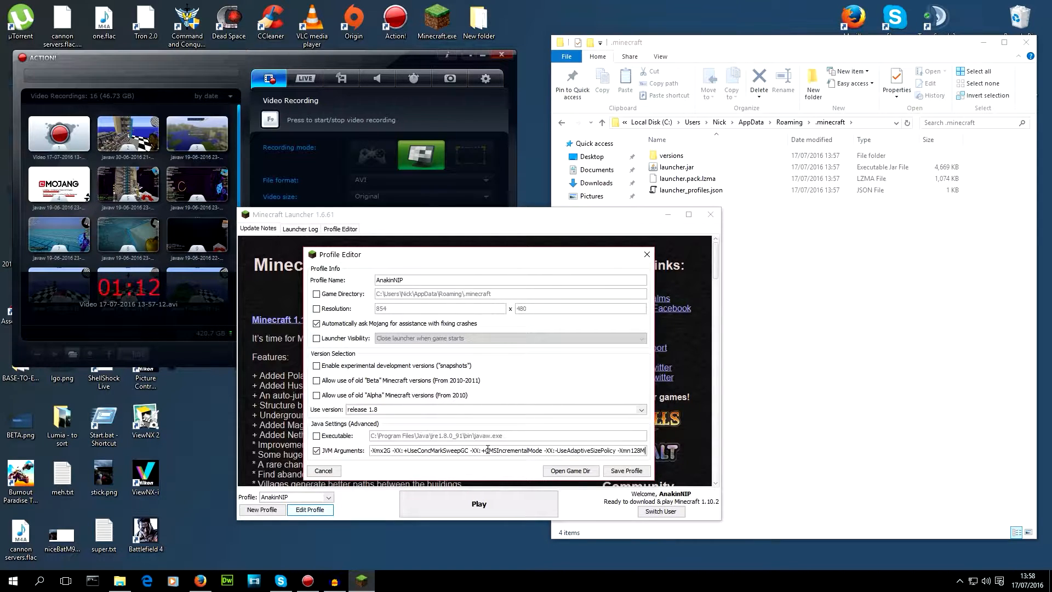
{"action": "double_click", "coordinate": [506, 450]}
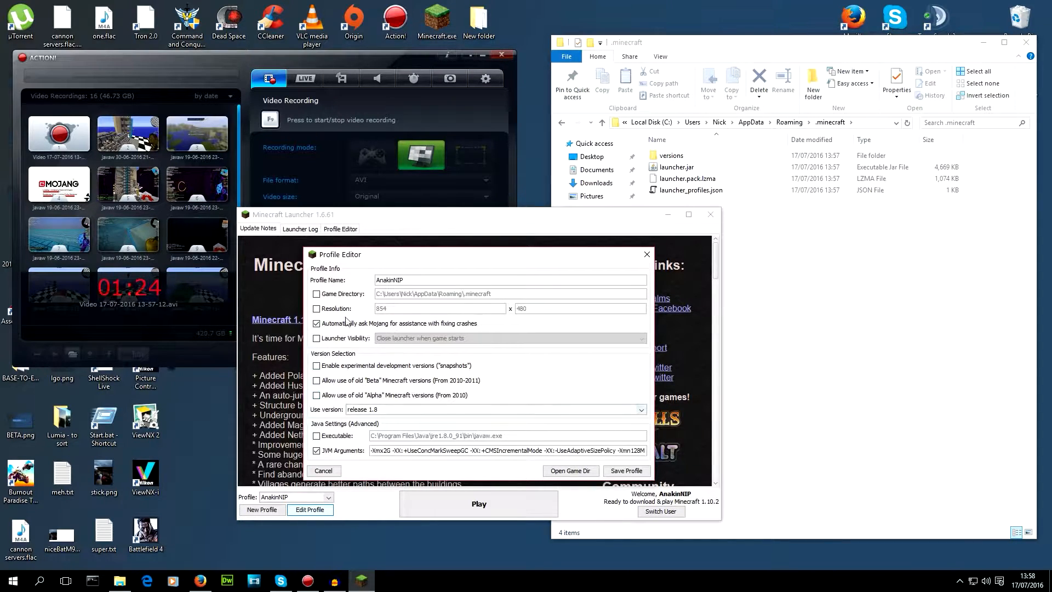
{"action": "left_click", "coordinate": [316, 309]}
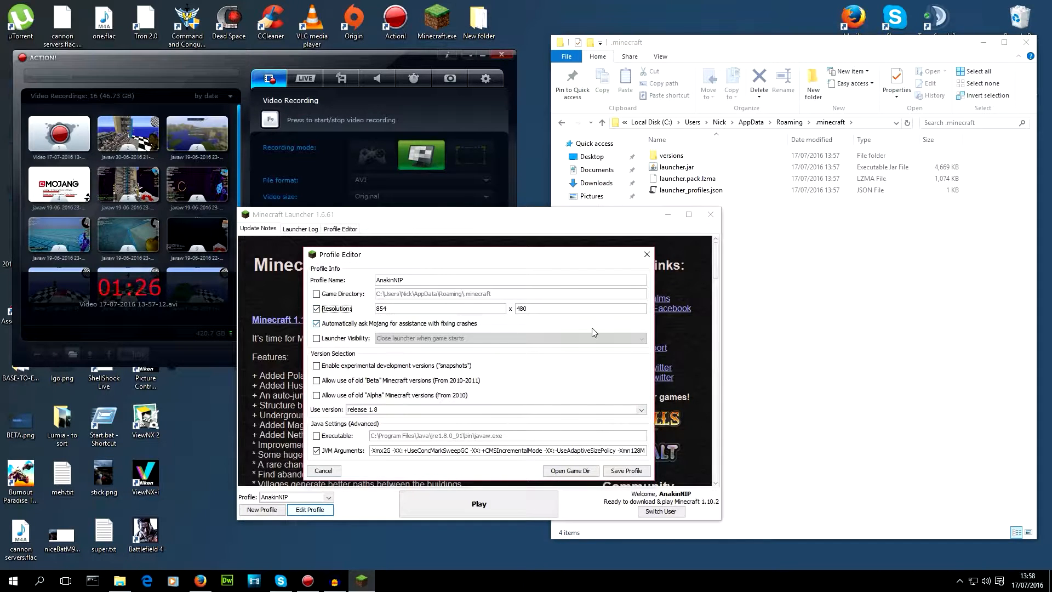
{"action": "mouse_move", "coordinate": [460, 221]}
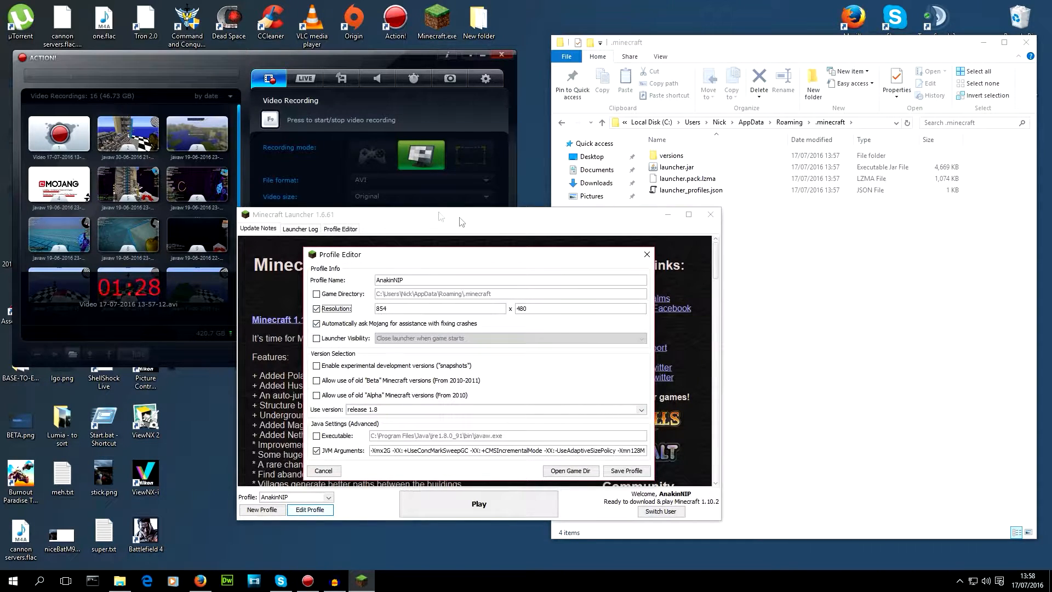
{"action": "mouse_move", "coordinate": [405, 247]}
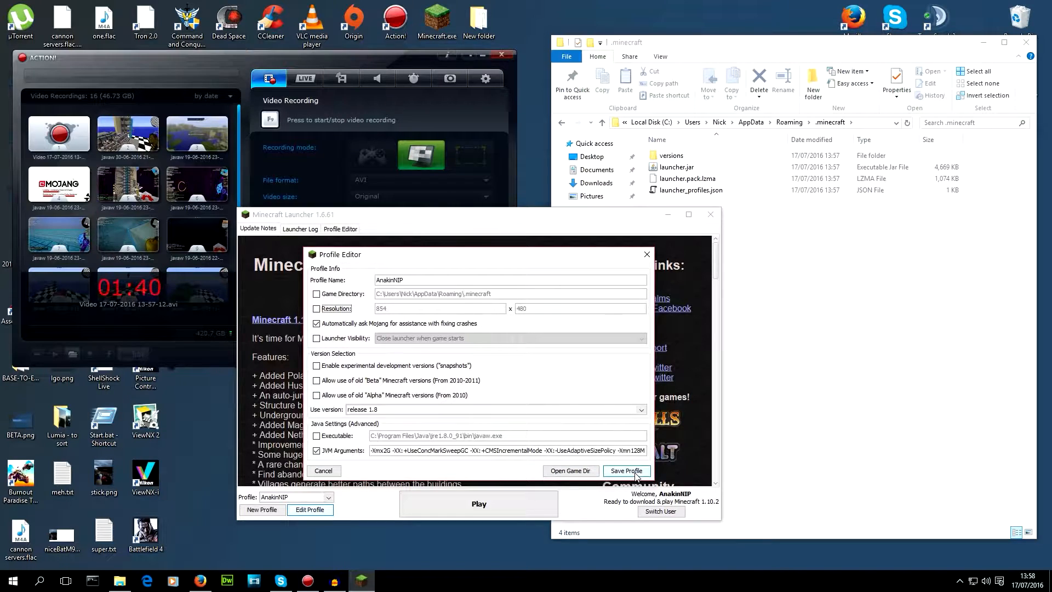
{"action": "left_click", "coordinate": [627, 471]}
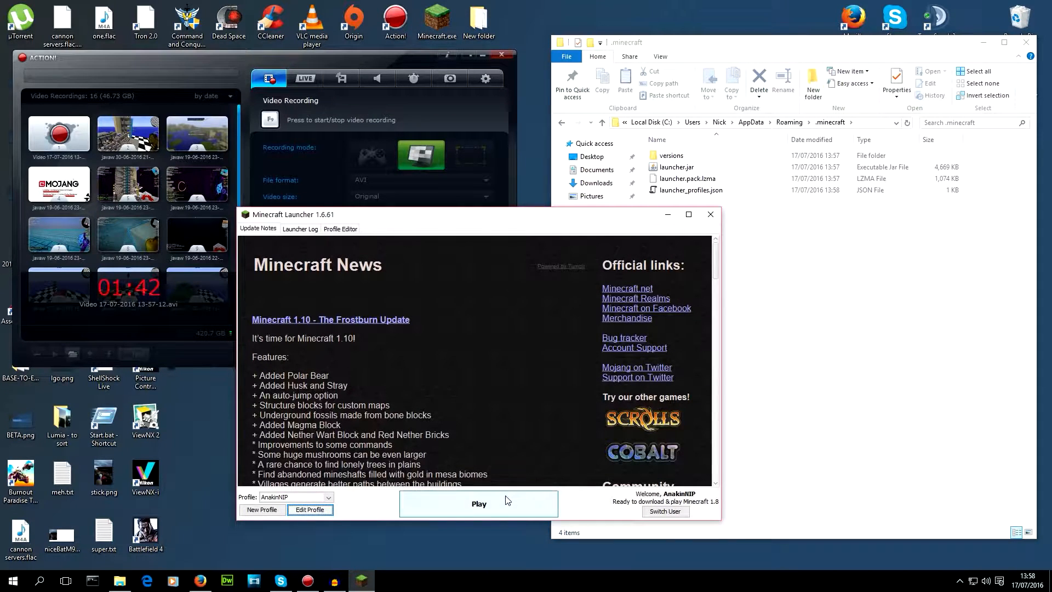
Step: Play the profile so Minecraft 1.8 downloads and launches to its title menu
{"action": "left_click", "coordinate": [478, 503]}
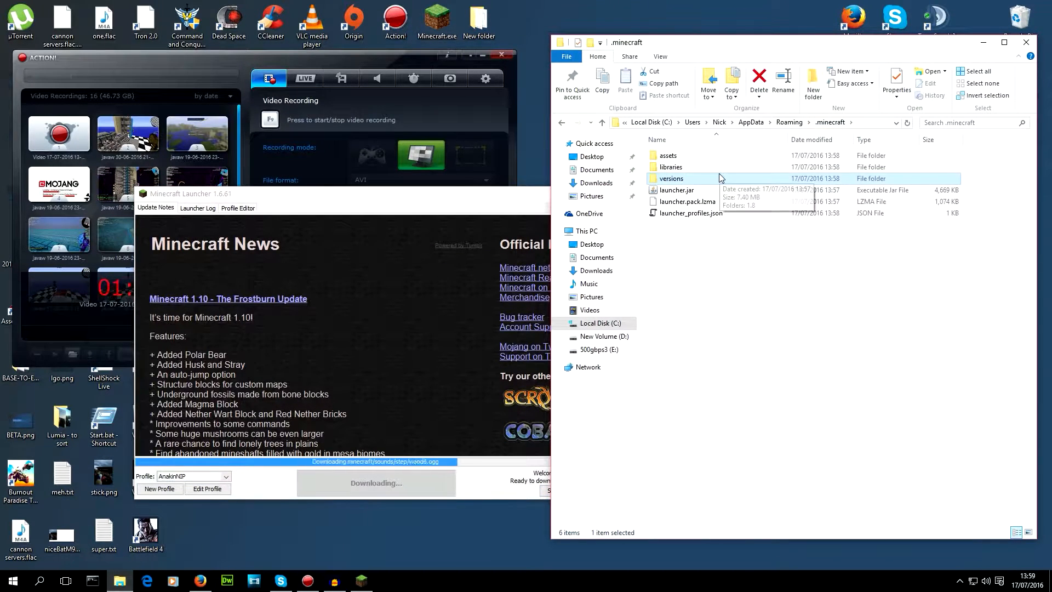
{"action": "double_click", "coordinate": [671, 166]}
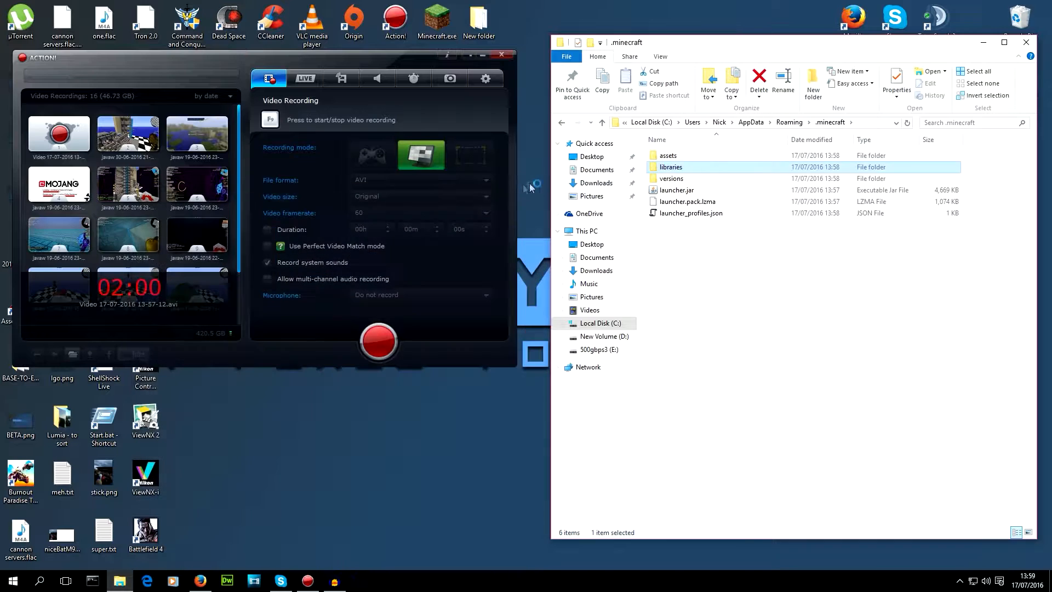
{"action": "left_click", "coordinate": [436, 21]}
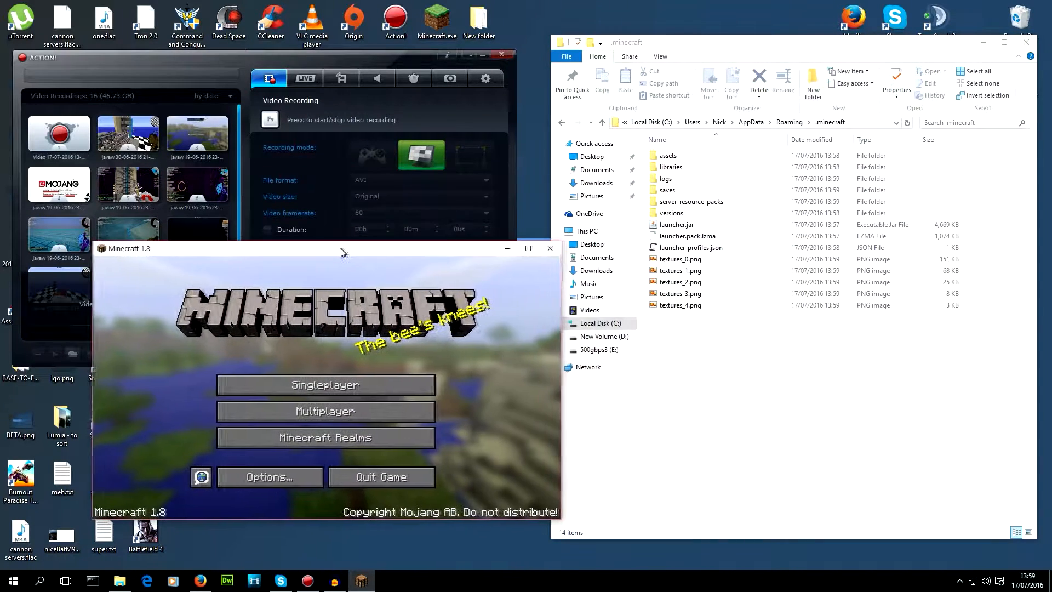
Step: Create a new singleplayer survival world named "Ana's World" and generate it
{"action": "left_click_drag", "start_coordinate": [341, 249], "coordinate": [302, 249]}
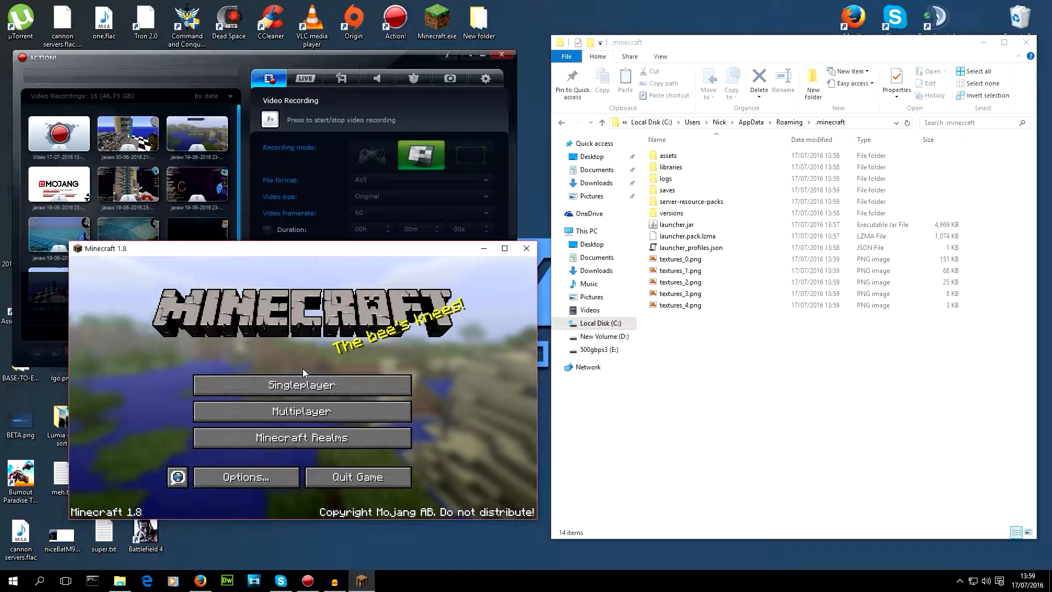
{"action": "mouse_move", "coordinate": [344, 386]}
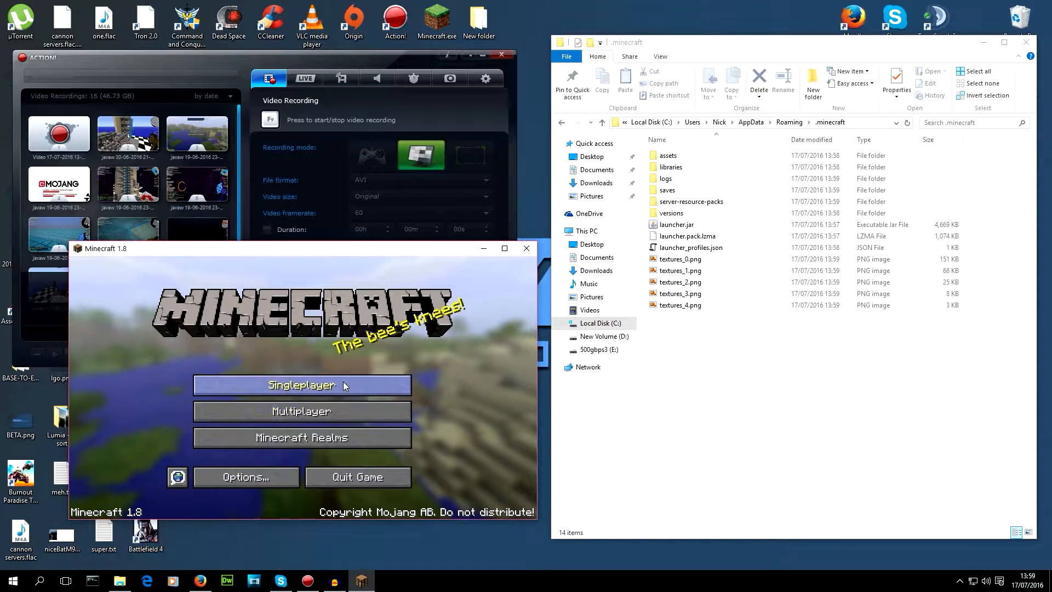
{"action": "left_click", "coordinate": [302, 384]}
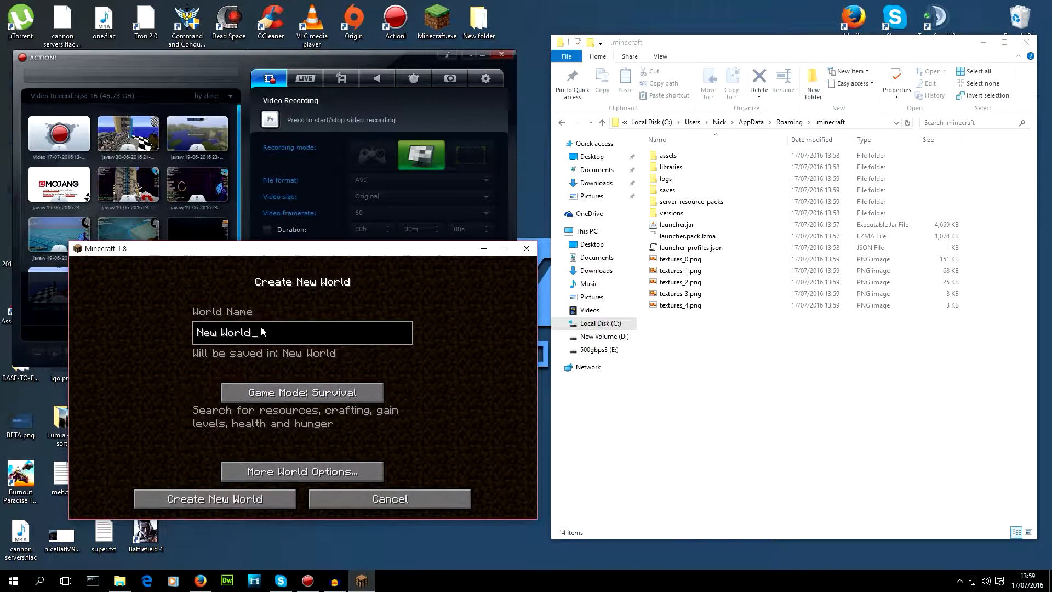
{"action": "type", "text": "Ana"}
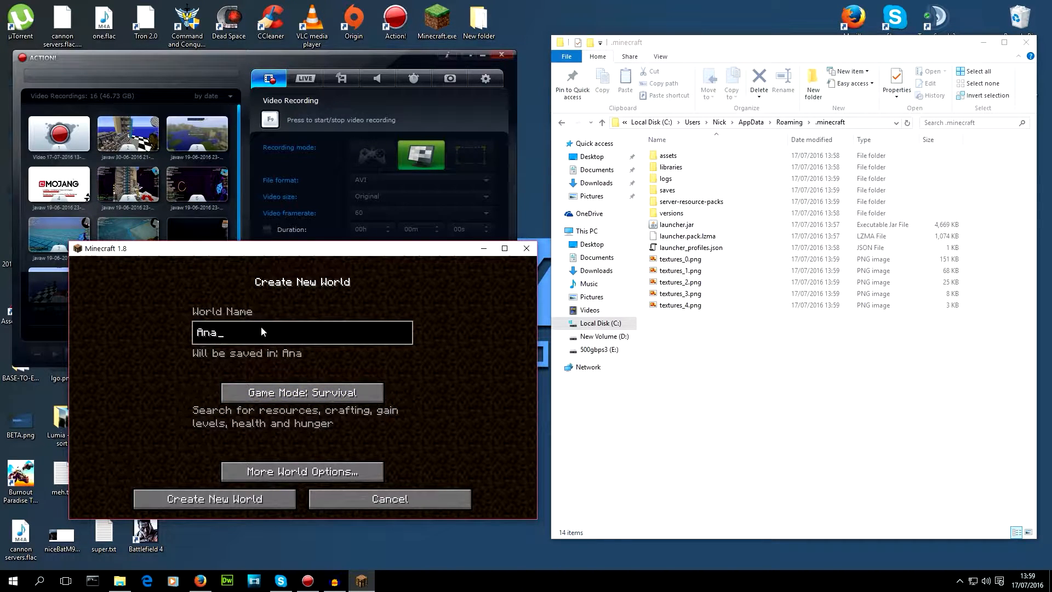
{"action": "type", "text": "3"}
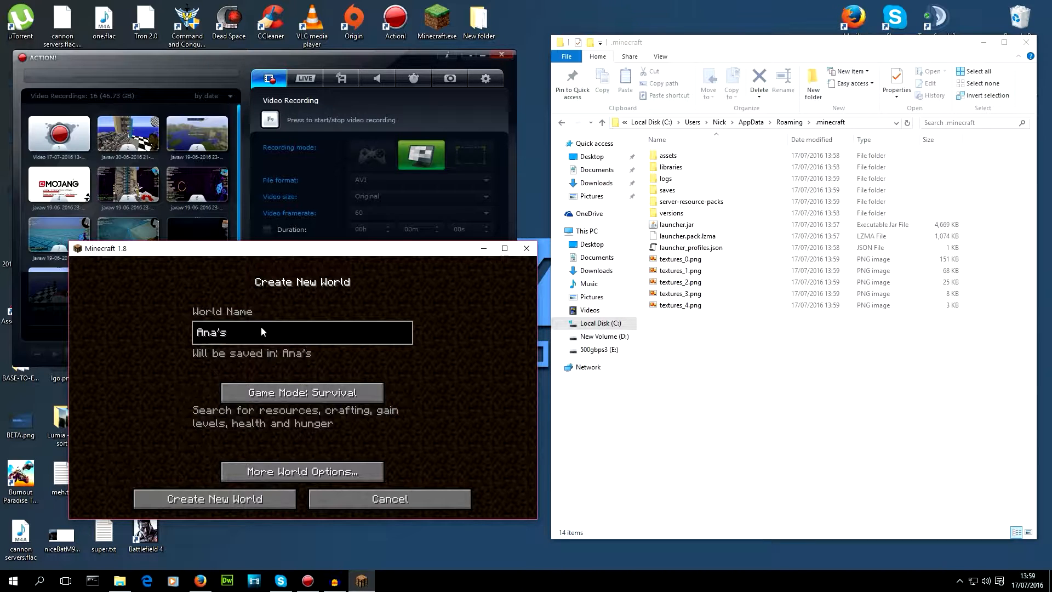
{"action": "type", "text": "Wor"}
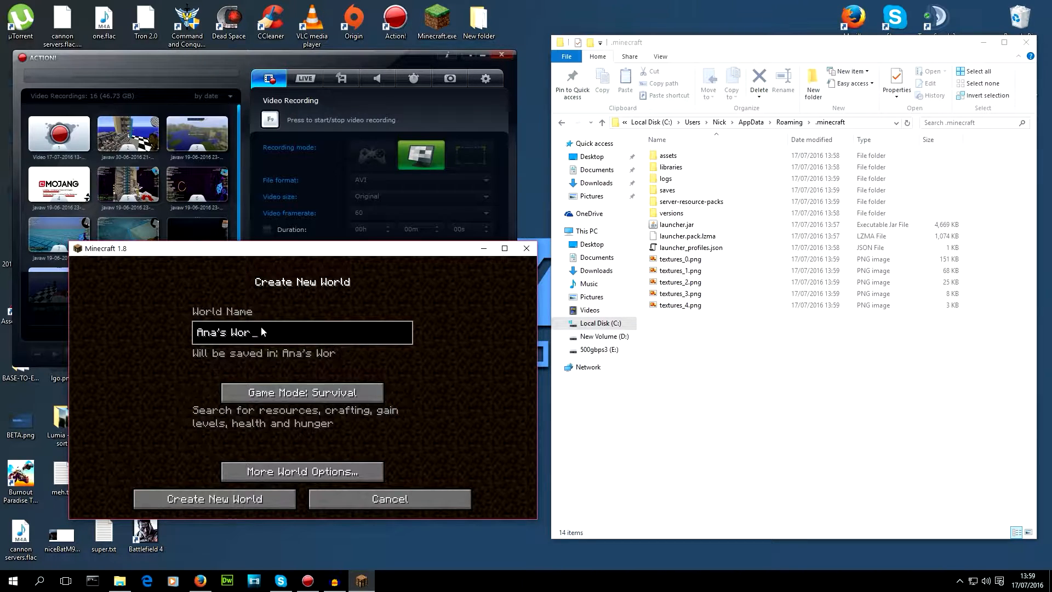
{"action": "type", "text": "ld"}
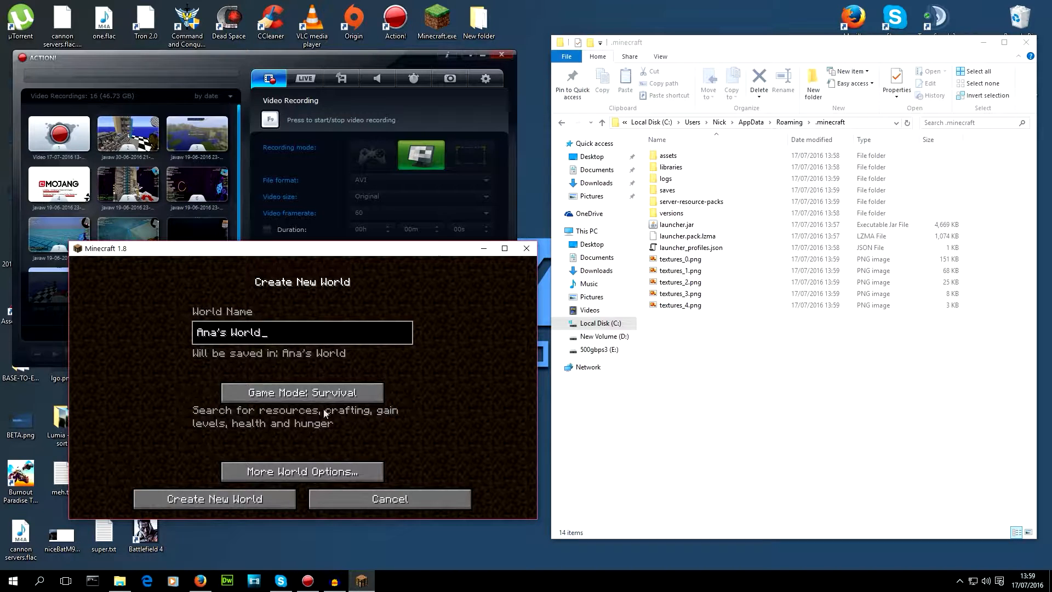
{"action": "left_click", "coordinate": [215, 498]}
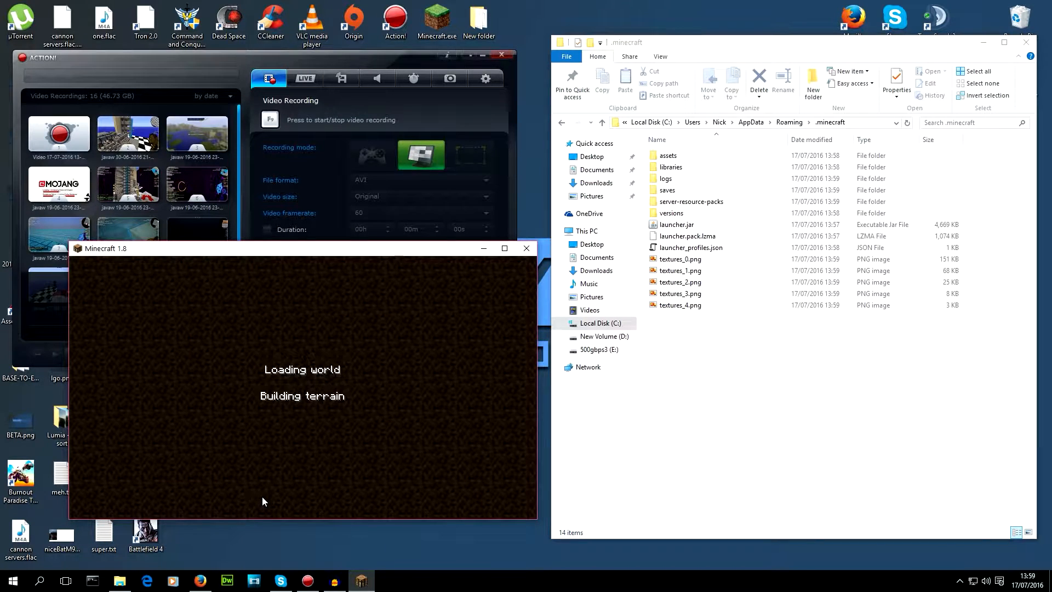
{"action": "mouse_move", "coordinate": [280, 503]}
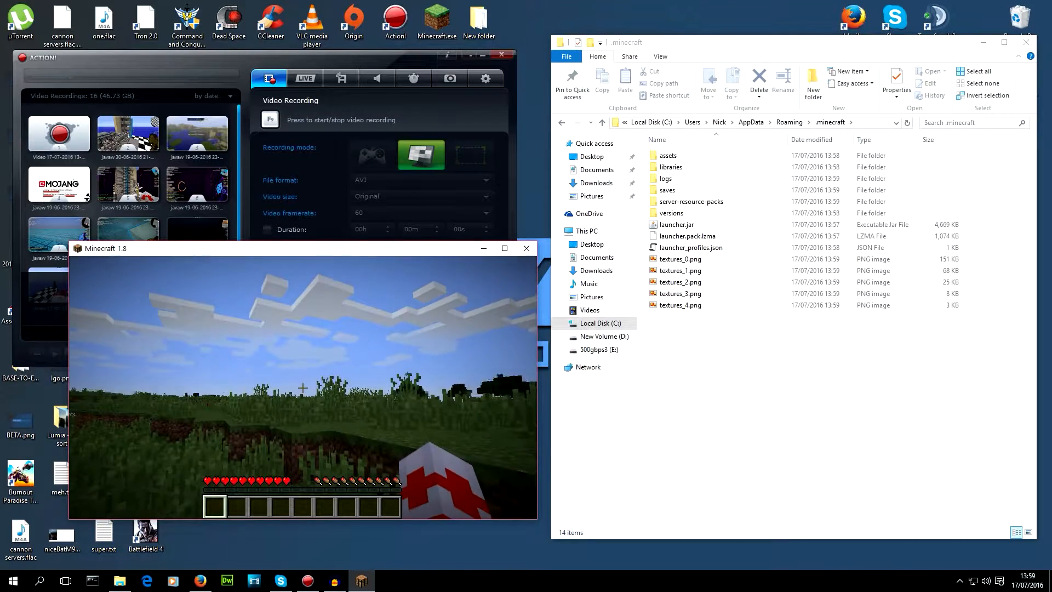
Step: Turn Master Volume off under Music & Sounds, then load options.txt in Notepad
{"action": "key", "text": "Escape"}
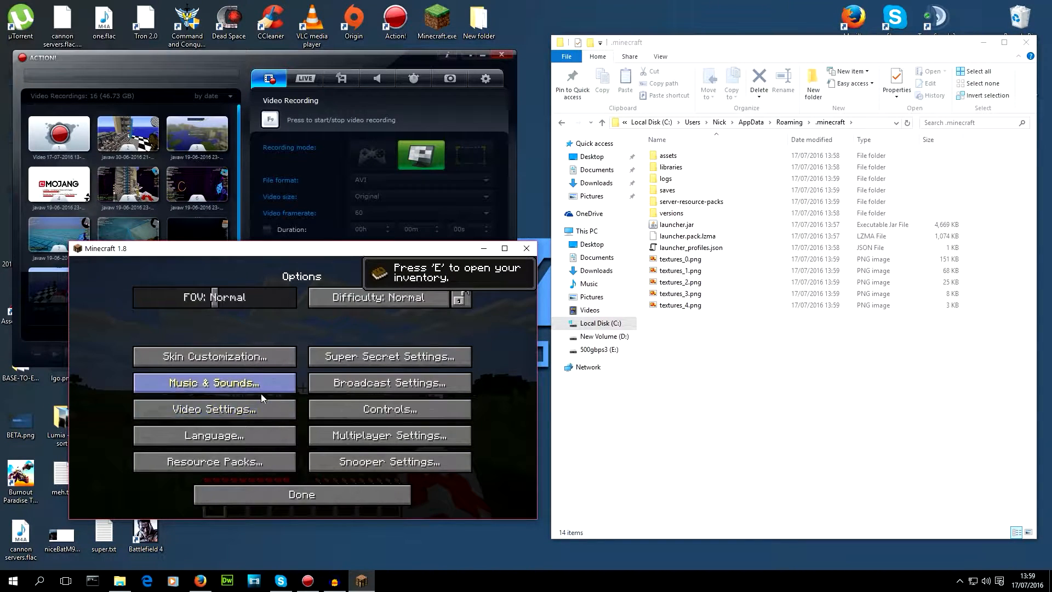
{"action": "left_click", "coordinate": [214, 382]}
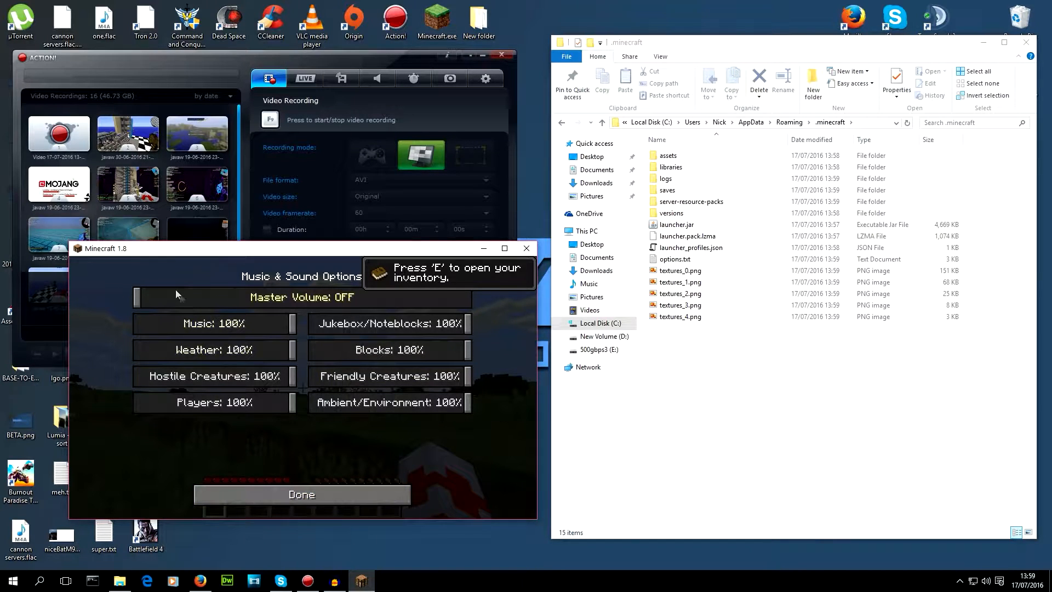
{"action": "double_click", "coordinate": [675, 258]}
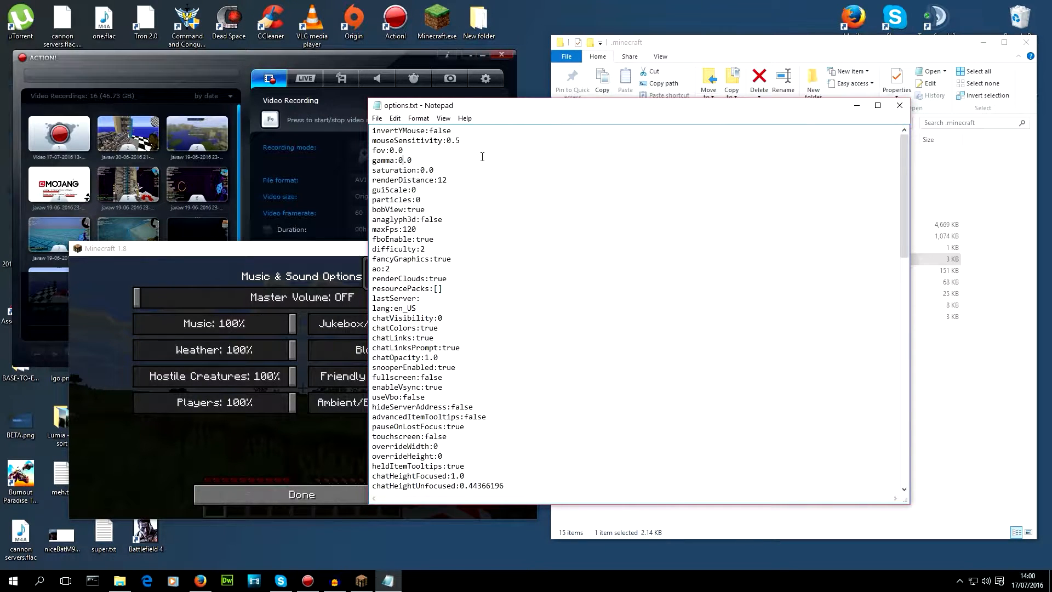
Step: Edit a value in options.txt and reopen the file from the .minecraft folder
{"action": "type", "text": "1"}
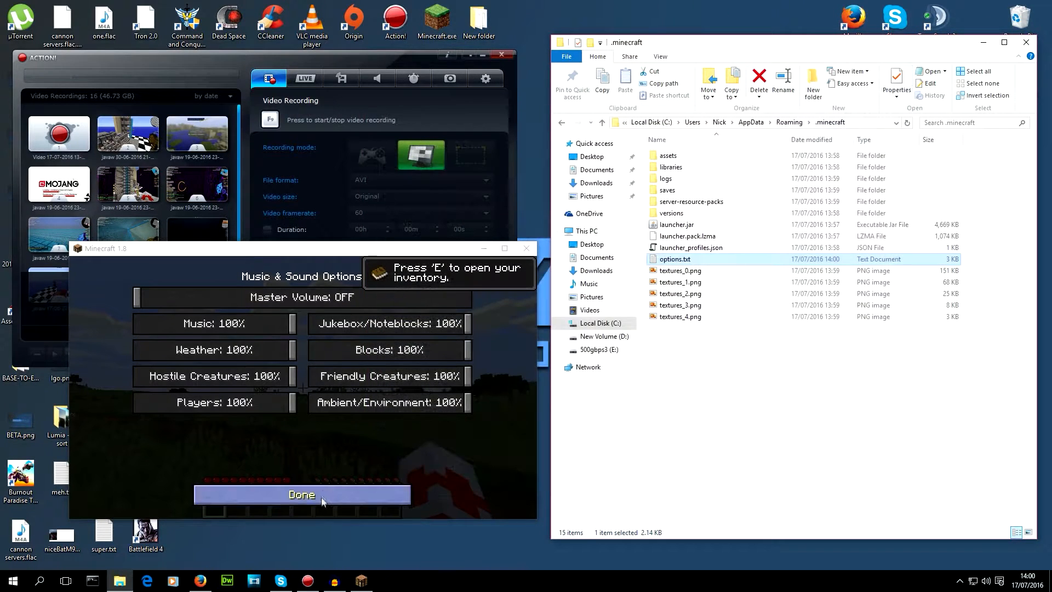
{"action": "left_click", "coordinate": [301, 494]}
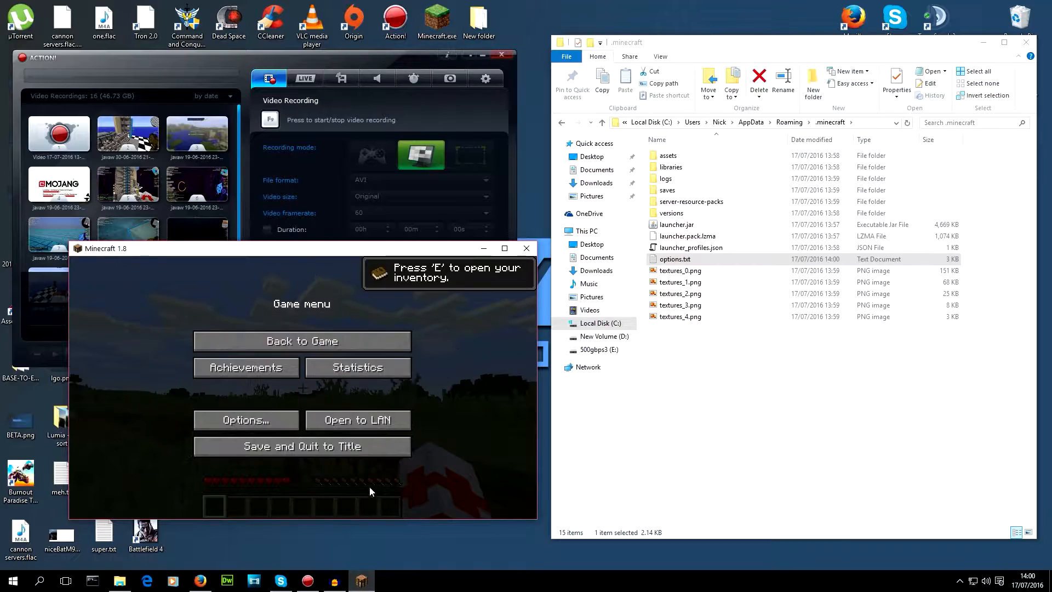
{"action": "left_click", "coordinate": [302, 340]}
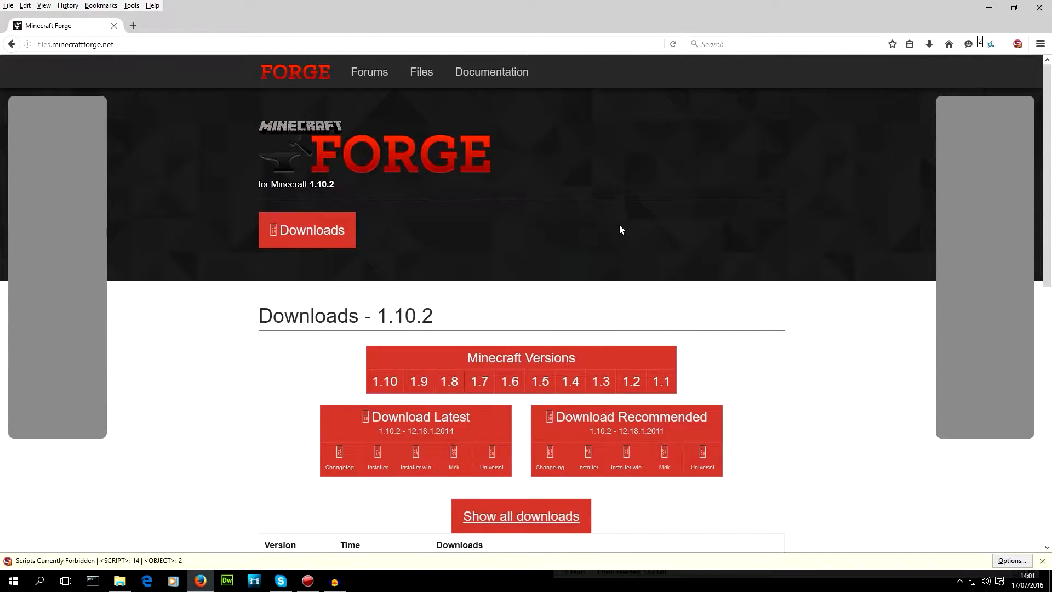
Step: Choose the 1.8 Forge downloads and the recommended Installer-win for 1.8-11.14.4.1563
{"action": "left_click", "coordinate": [449, 381]}
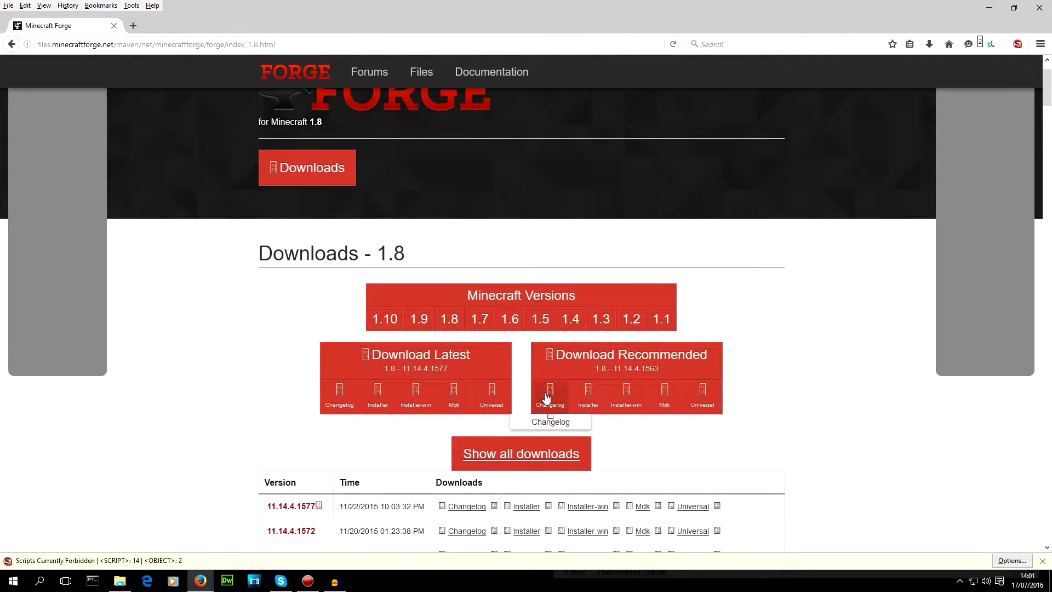
{"action": "mouse_move", "coordinate": [665, 399]}
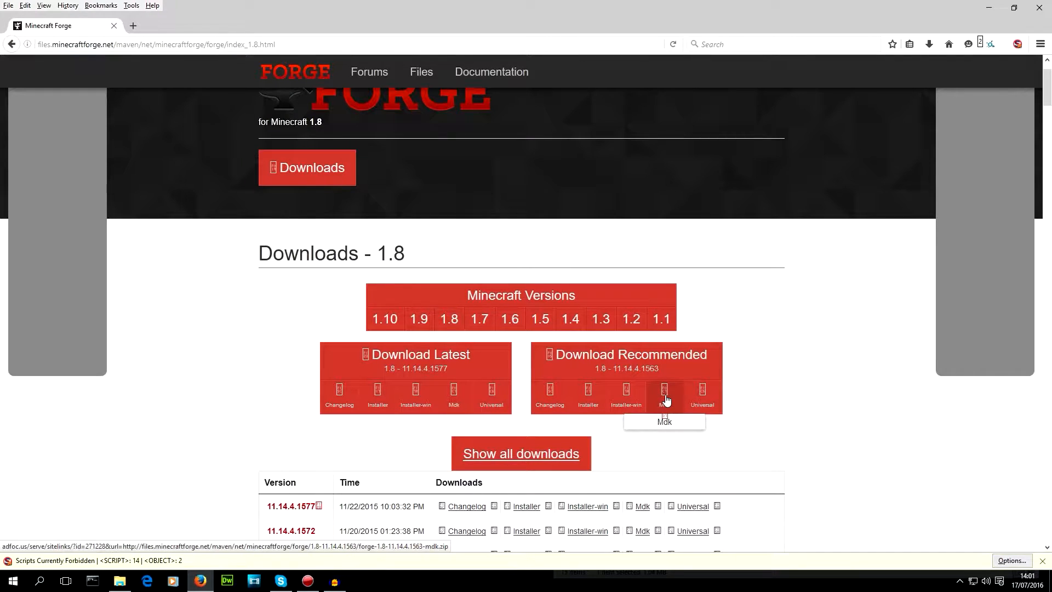
{"action": "mouse_move", "coordinate": [626, 394]}
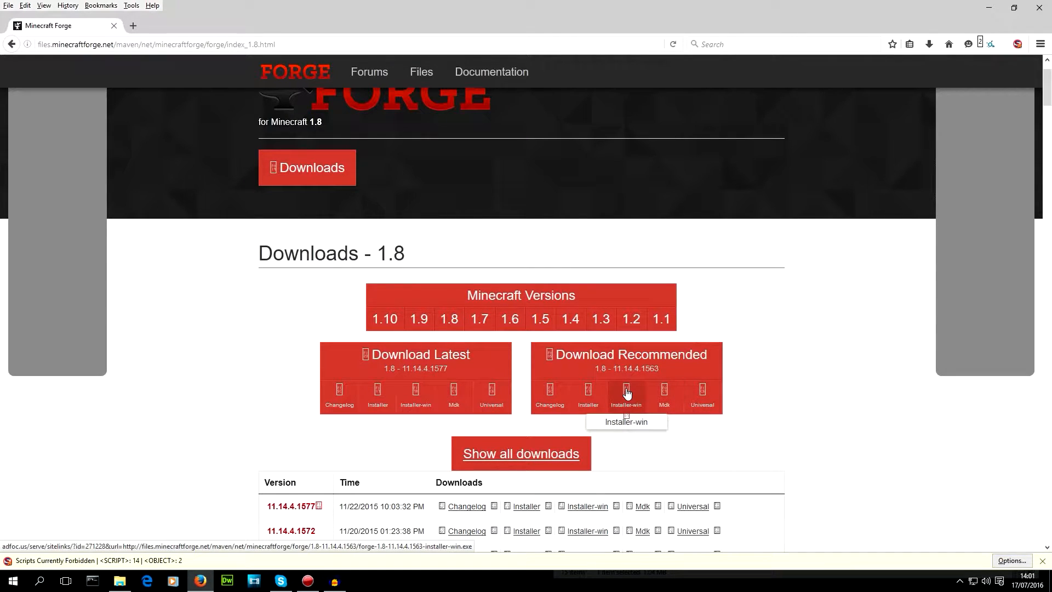
{"action": "left_click", "coordinate": [626, 393]}
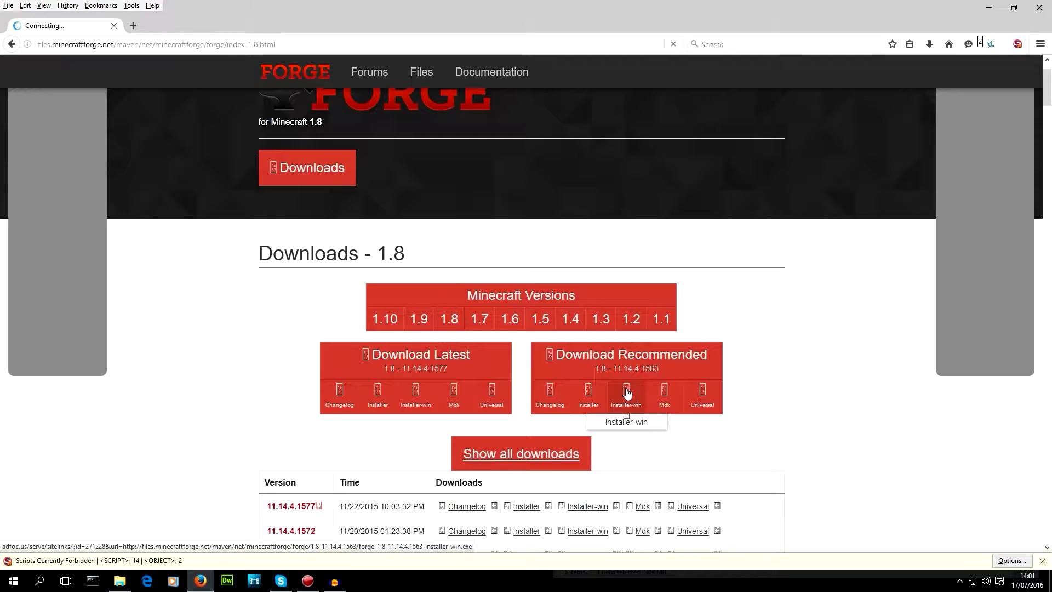
{"action": "left_click", "coordinate": [625, 393]}
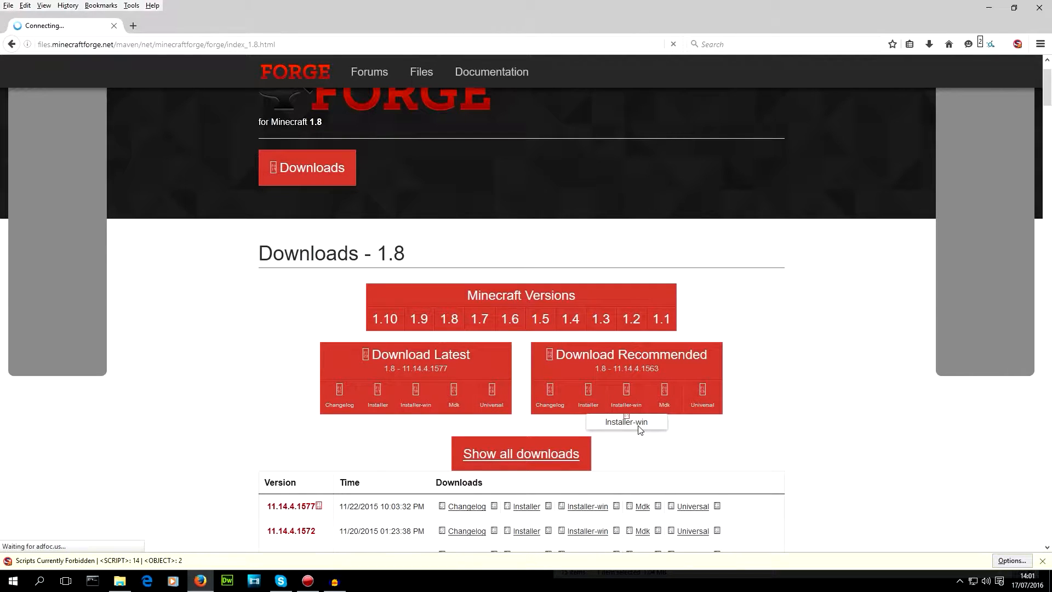
{"action": "left_click", "coordinate": [626, 395]}
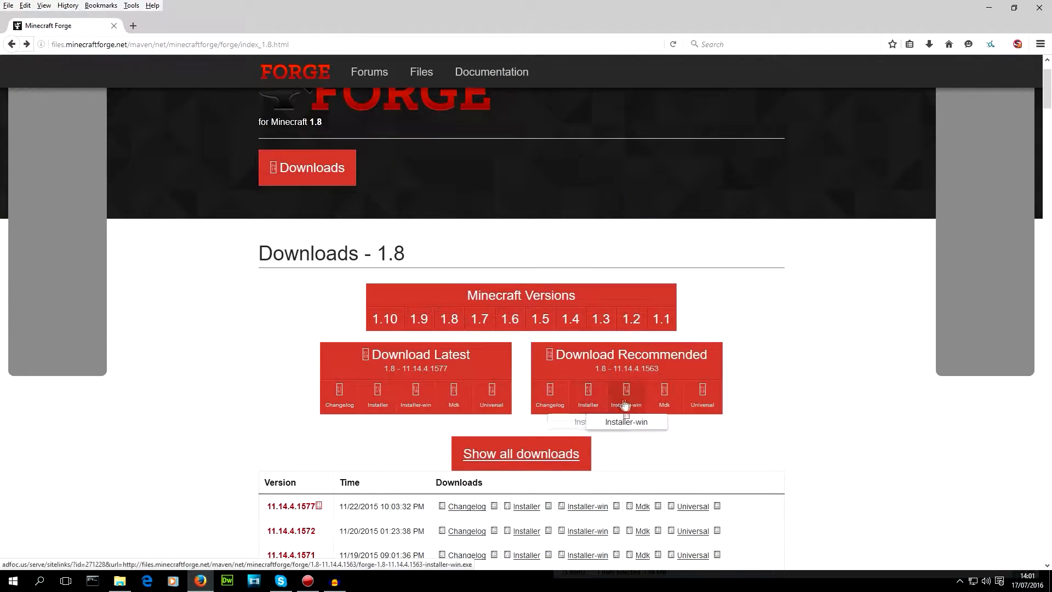
Step: Load the direct installer link, save the Forge installer file and launch it
{"action": "right_click", "coordinate": [625, 403]}
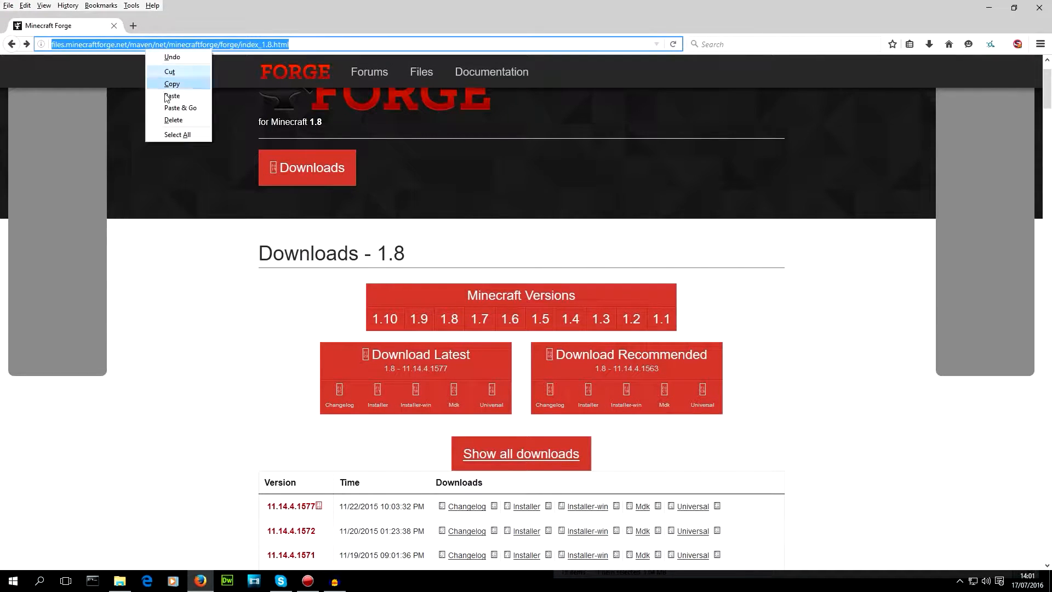
{"action": "left_click", "coordinate": [172, 97]}
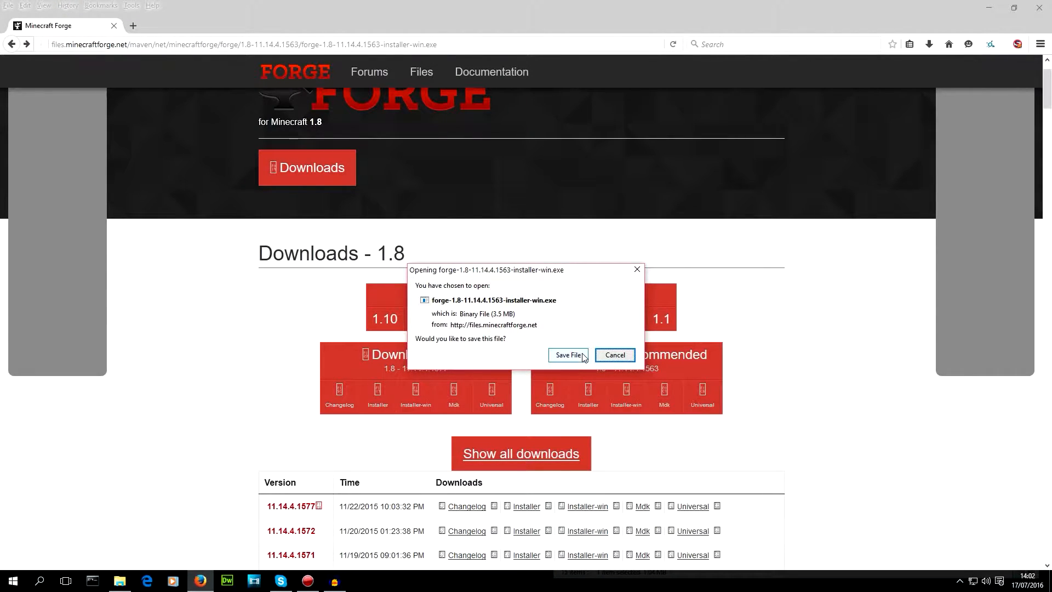
{"action": "left_click", "coordinate": [615, 354]}
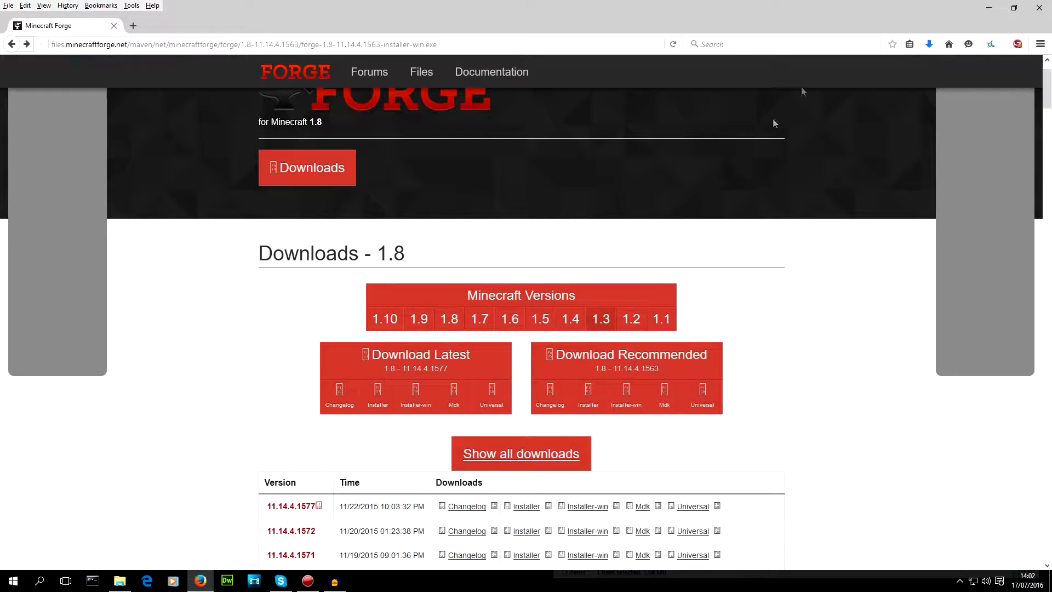
{"action": "left_click", "coordinate": [929, 44]}
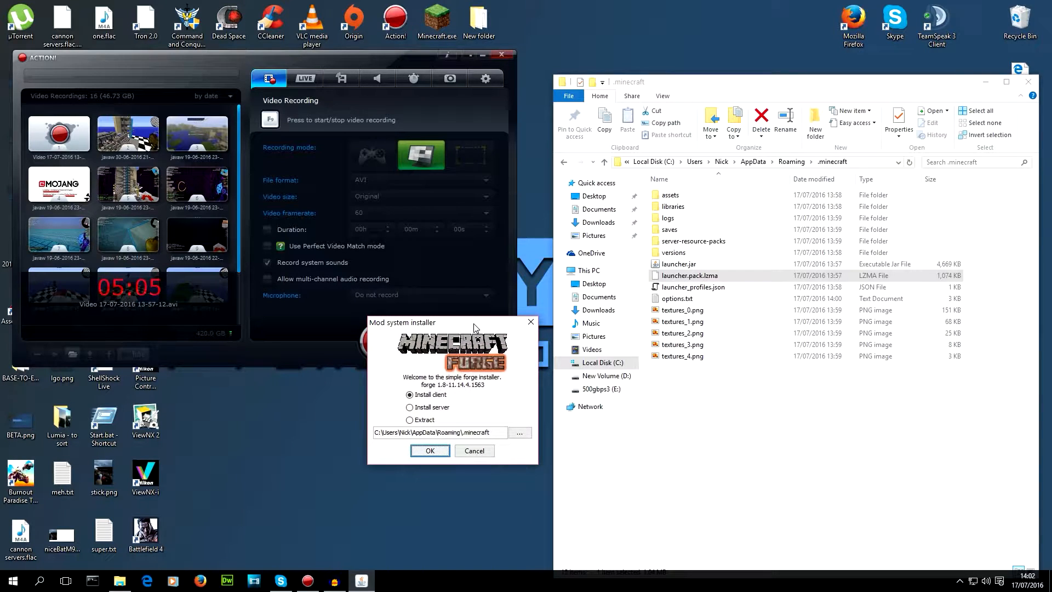
{"action": "mouse_move", "coordinate": [431, 396]}
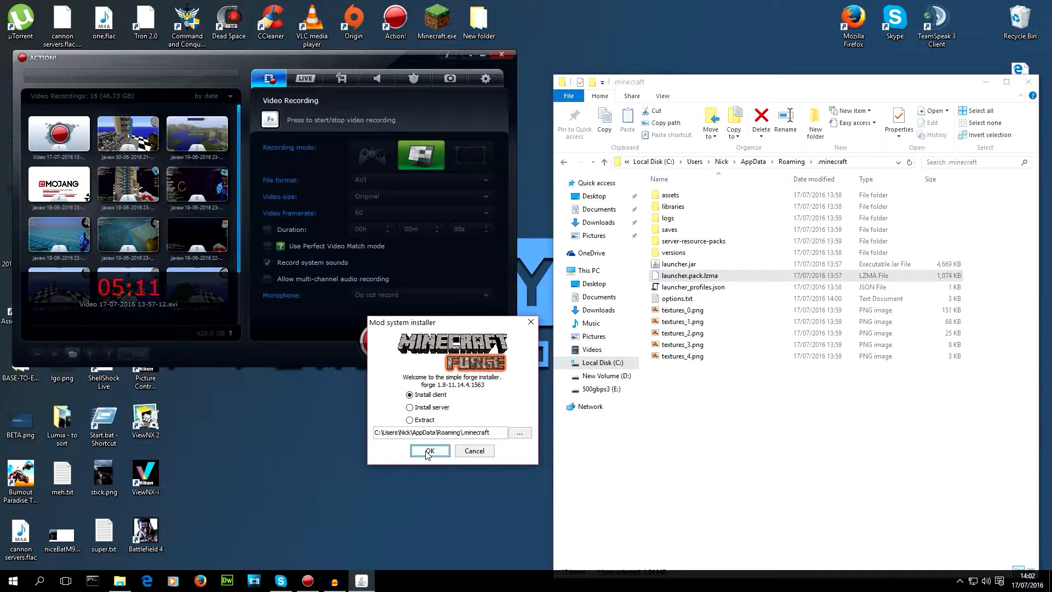
Step: Install the Forge client into the .minecraft path from the Mod system installer
{"action": "left_click", "coordinate": [429, 450]}
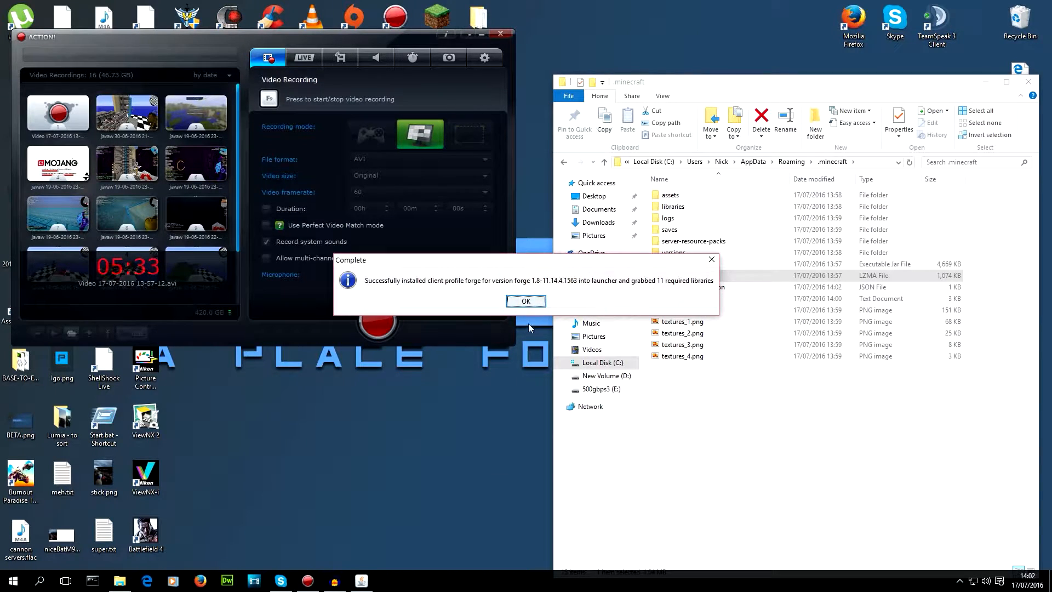
Step: Dismiss the Complete dialog and set the profile's version to release 1.8-forge1.8-11.14.4.1563
{"action": "left_click", "coordinate": [526, 300]}
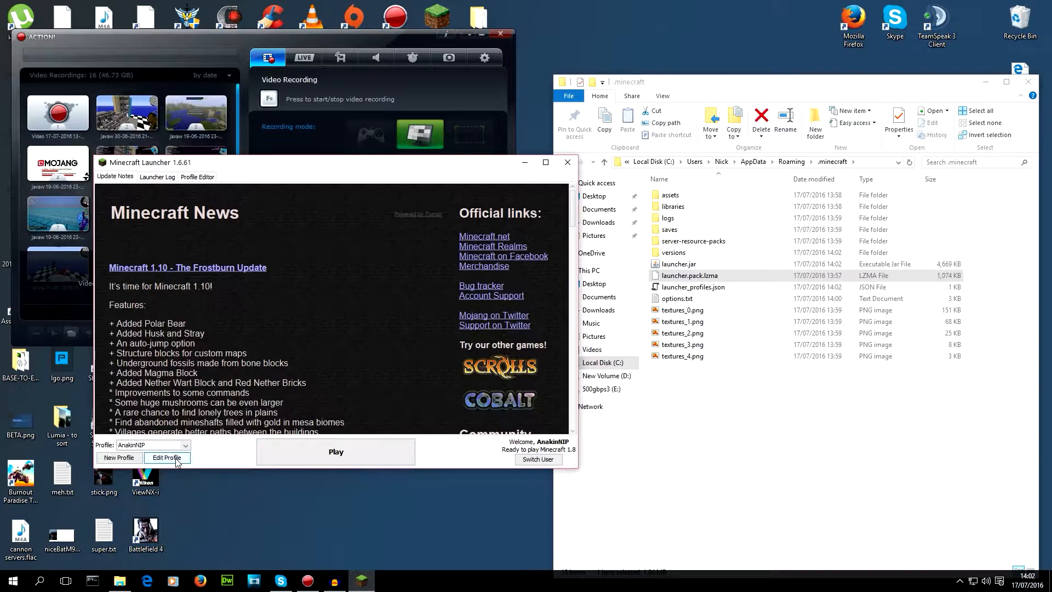
{"action": "left_click", "coordinate": [167, 458]}
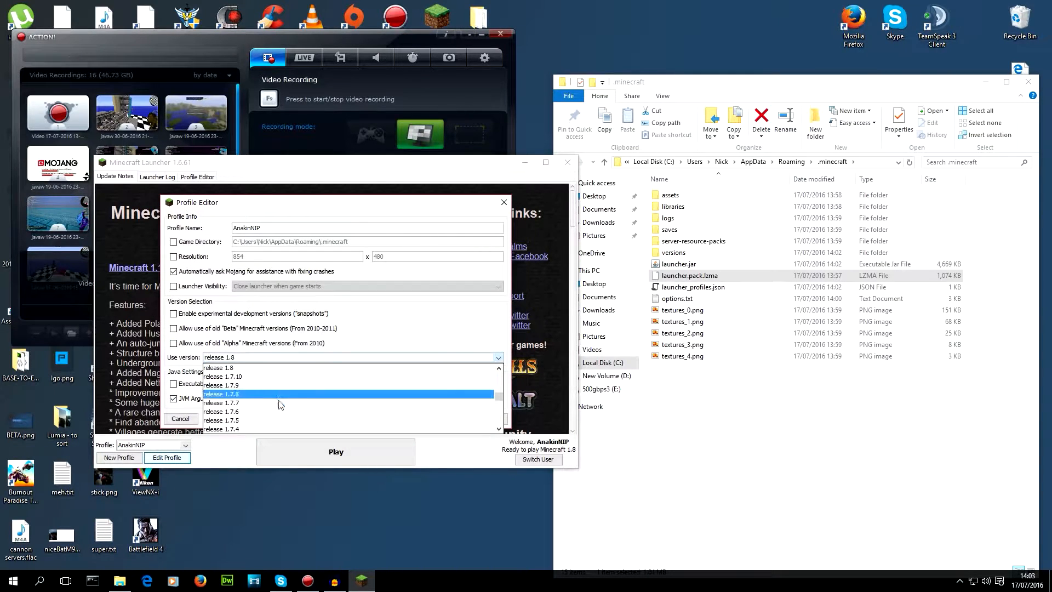
{"action": "scroll", "scroll_direction": "down", "scroll_amount": 3}
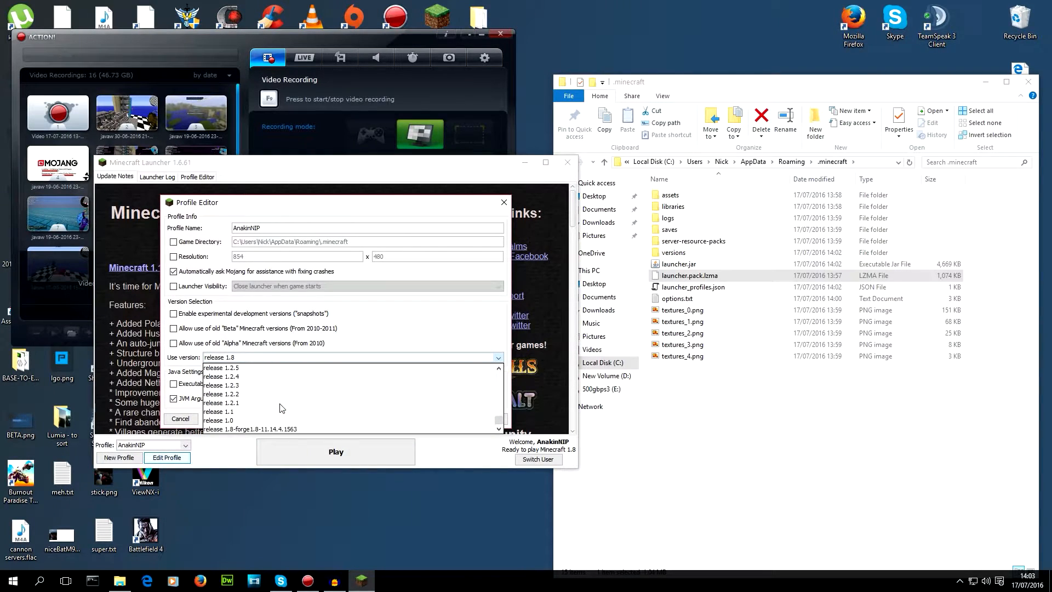
{"action": "left_click", "coordinate": [250, 430]}
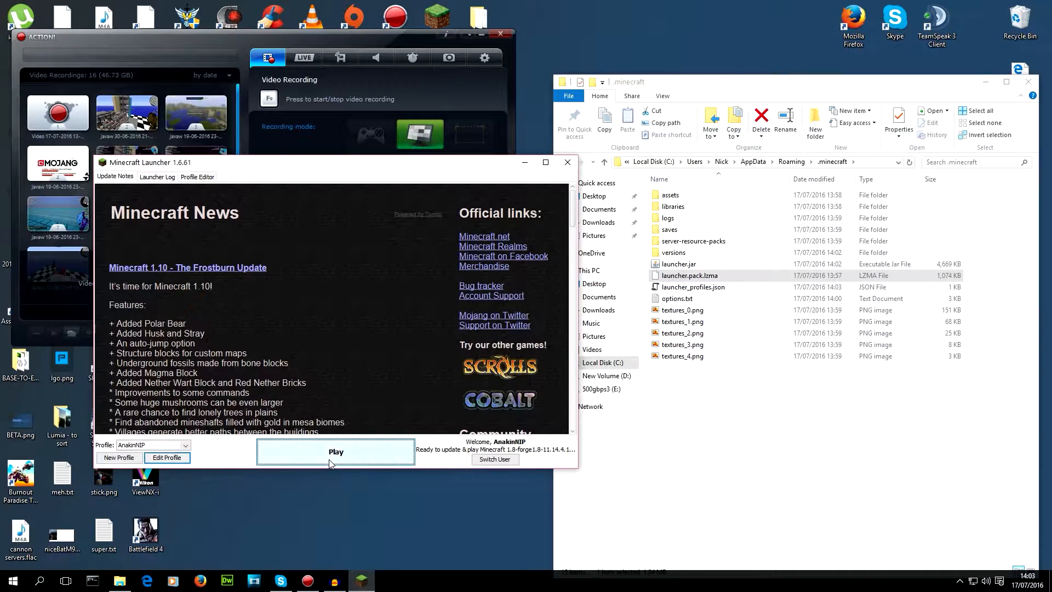
Step: Launch the Forge profile and check the Mod List shows Minecraft Forge 11.14.4.1563 loaded
{"action": "left_click", "coordinate": [335, 451]}
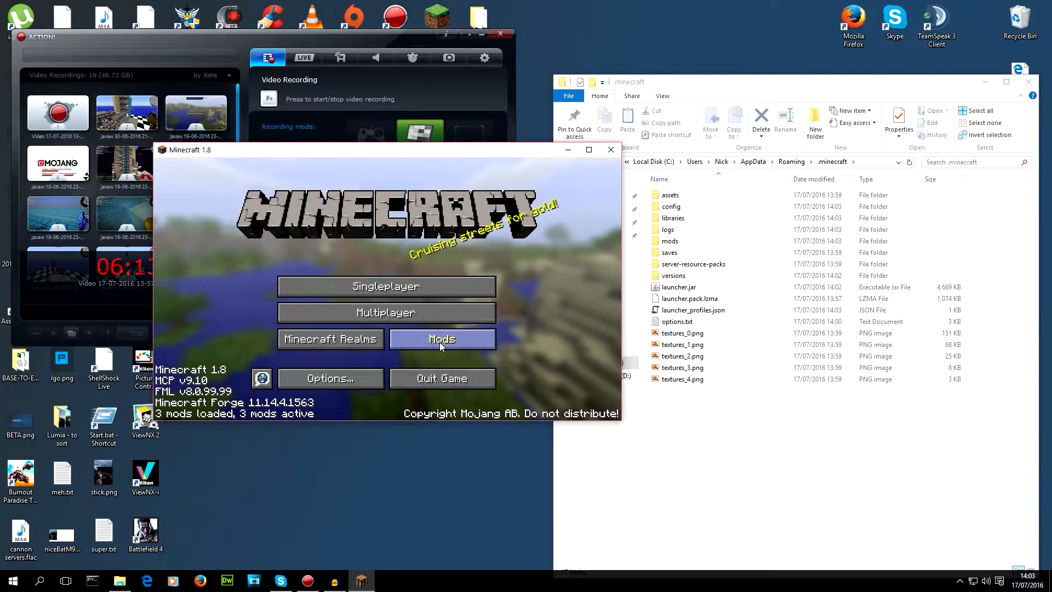
{"action": "left_click", "coordinate": [441, 338]}
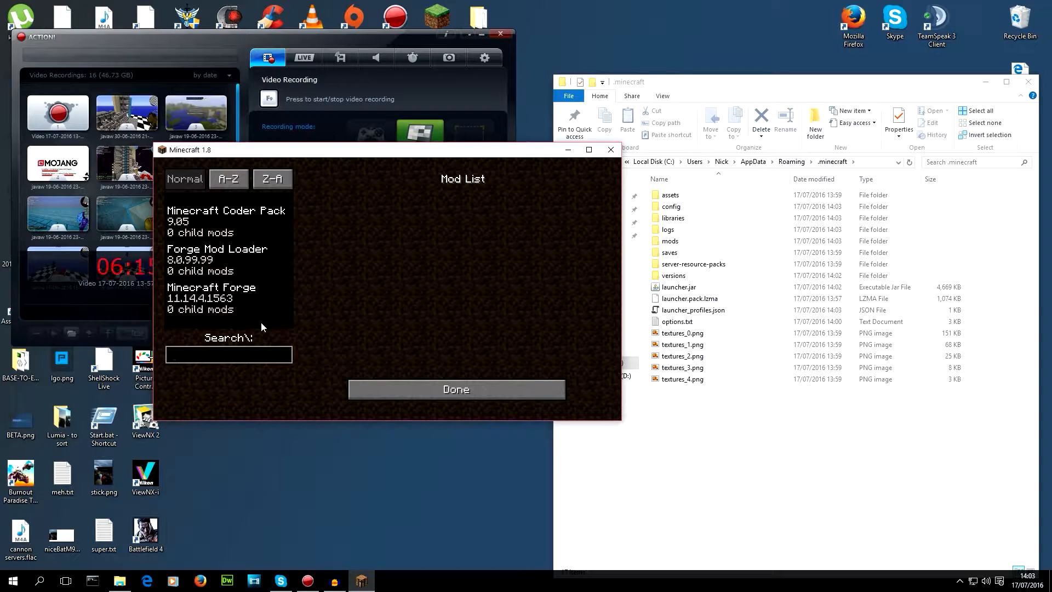
{"action": "left_click", "coordinate": [456, 389]}
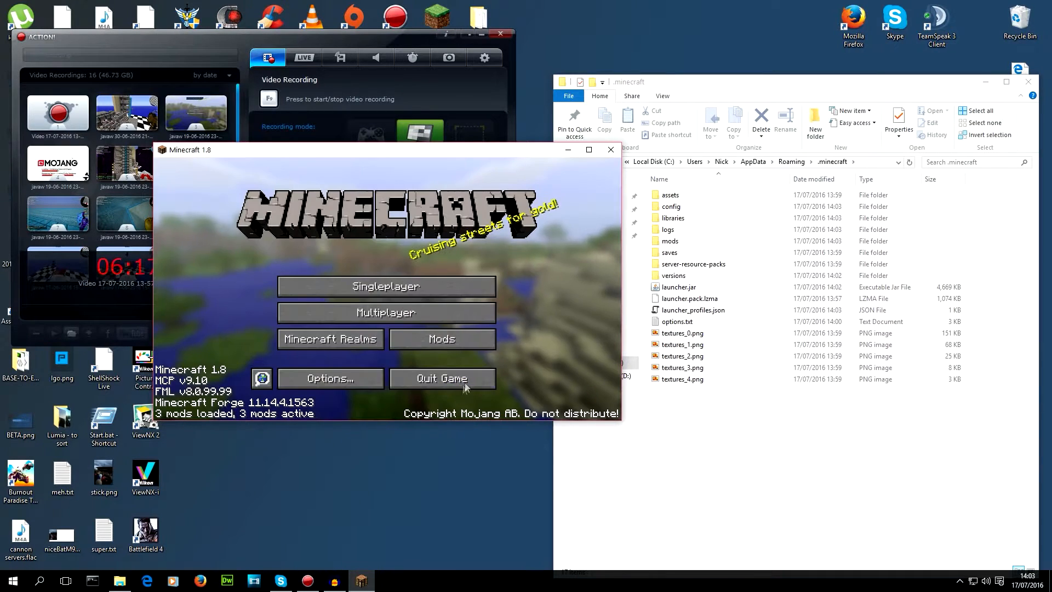
{"action": "mouse_move", "coordinate": [438, 388]}
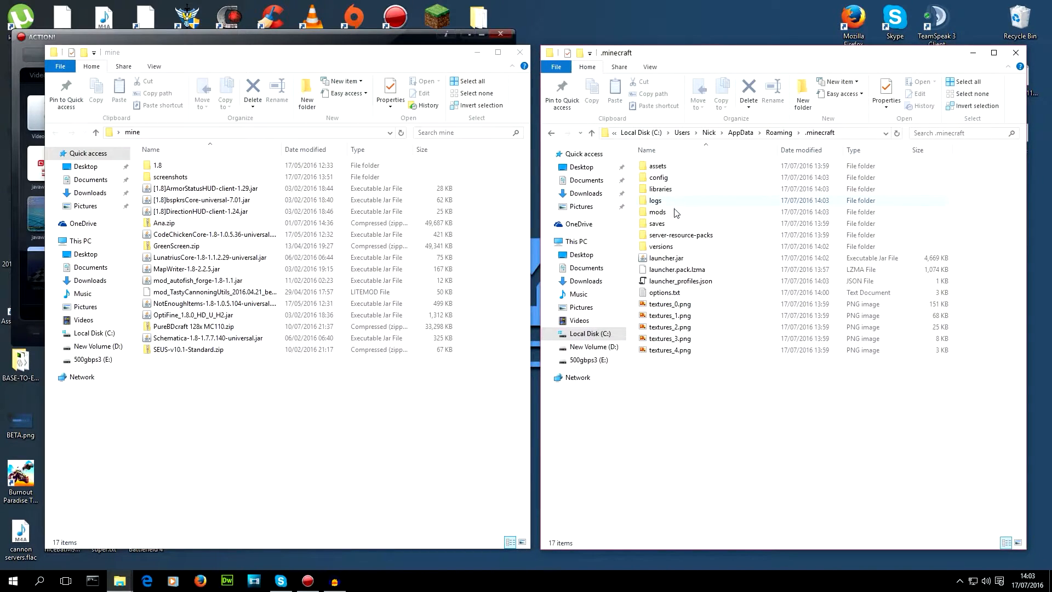
Step: Move the Schematica and CodeChickenCore jars from the mine folder into .minecraft\mods
{"action": "double_click", "coordinate": [656, 212]}
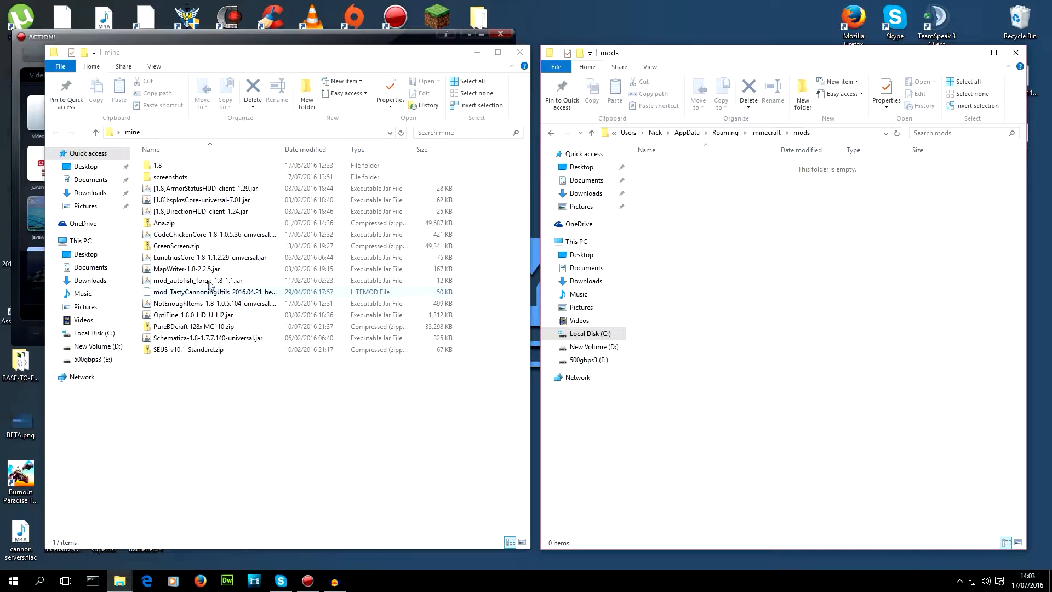
{"action": "left_click", "coordinate": [197, 281]}
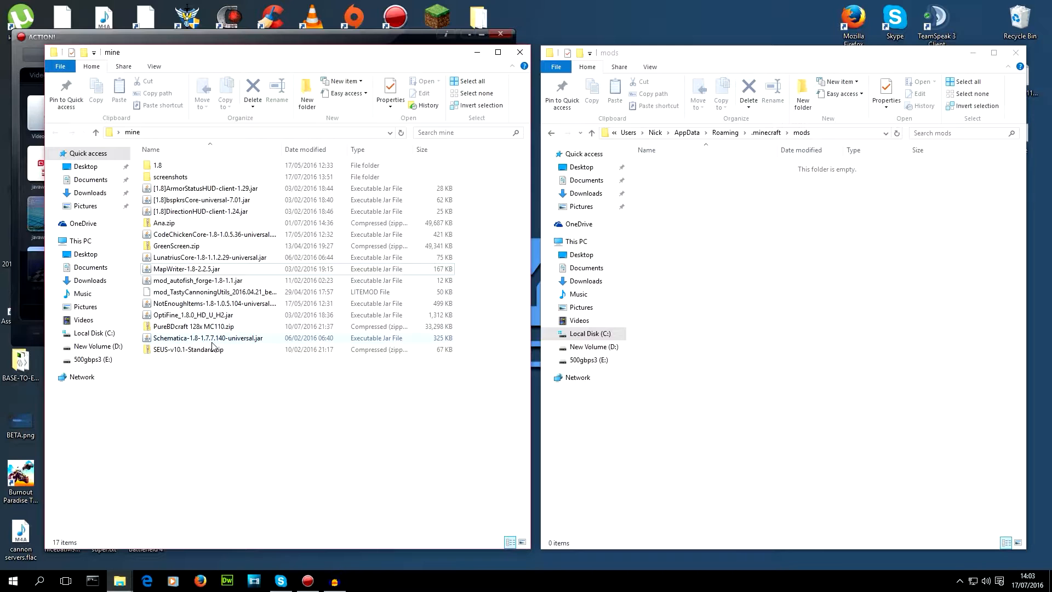
{"action": "left_click", "coordinate": [208, 337]}
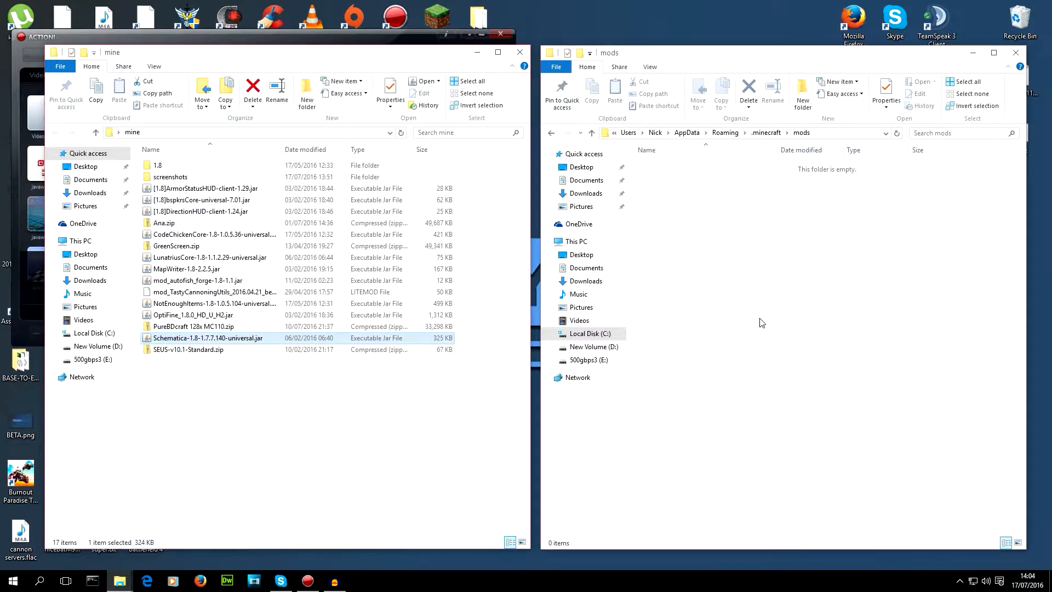
{"action": "left_click_drag", "start_coordinate": [209, 337], "coordinate": [705, 165]}
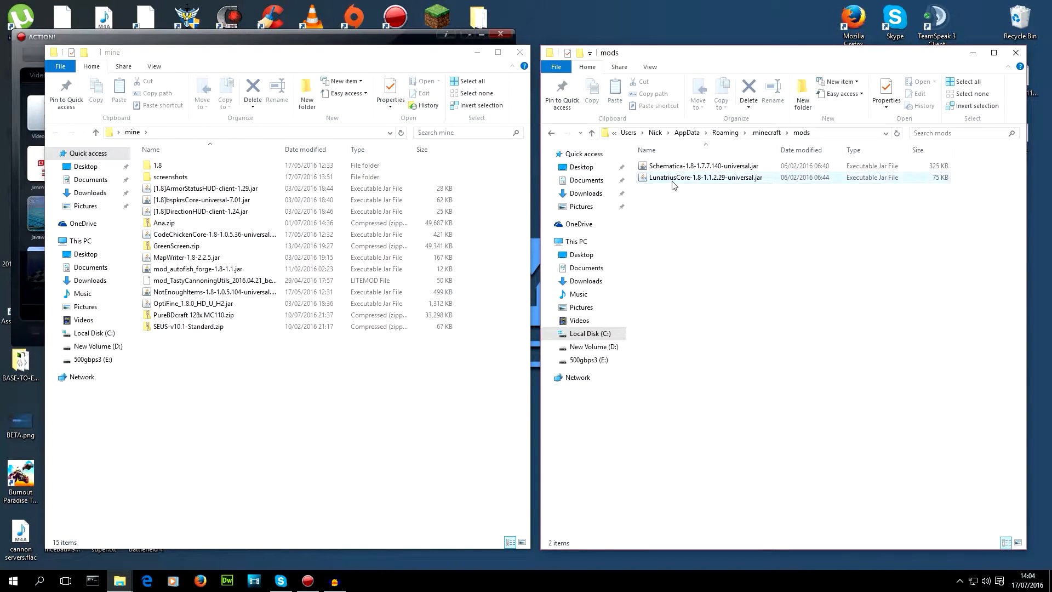
{"action": "left_click", "coordinate": [703, 211]}
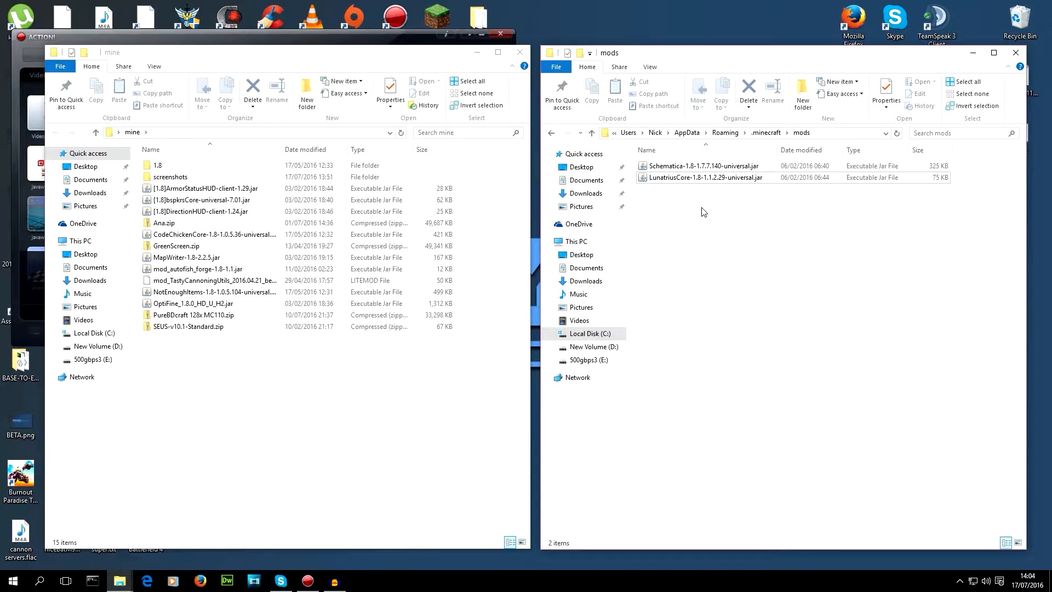
{"action": "left_click", "coordinate": [701, 166]}
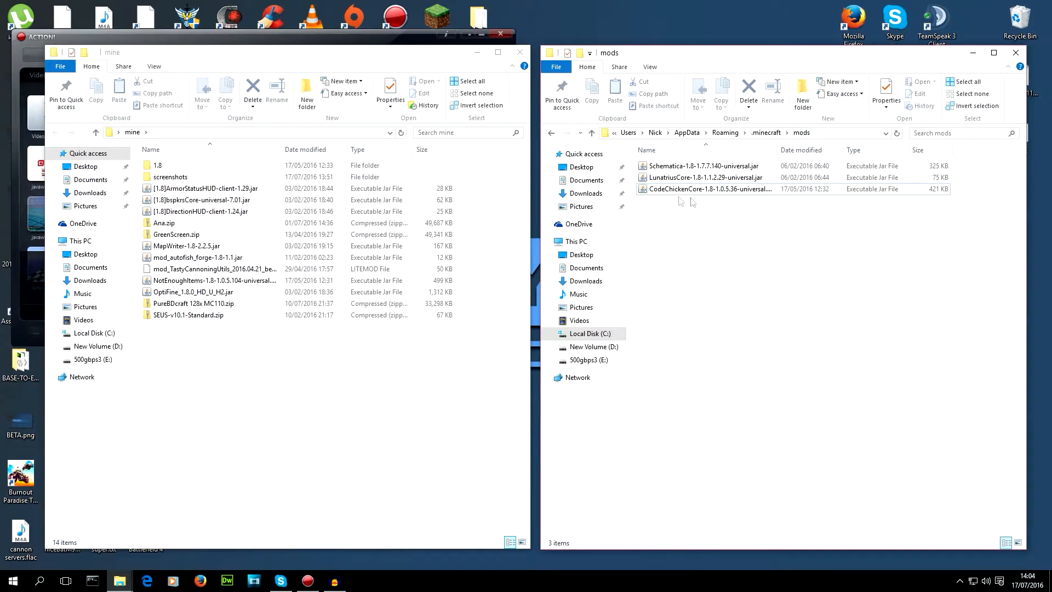
Step: Move ArmorStatusHUD, NotEnoughItems, OptiFine and the other remaining jars into the mods folder
{"action": "left_click", "coordinate": [199, 188]}
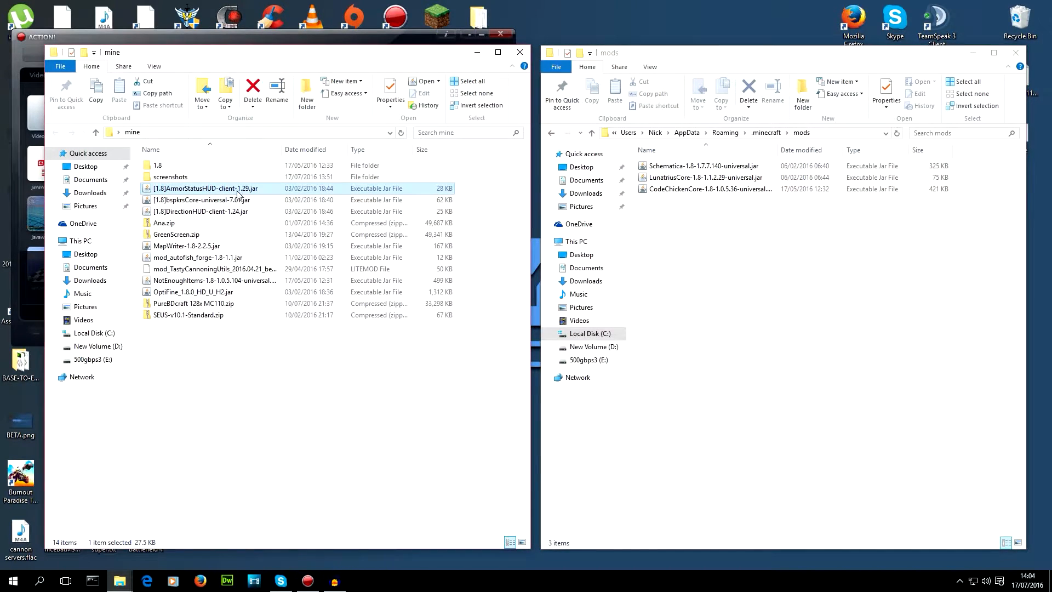
{"action": "left_click", "coordinate": [200, 199]}
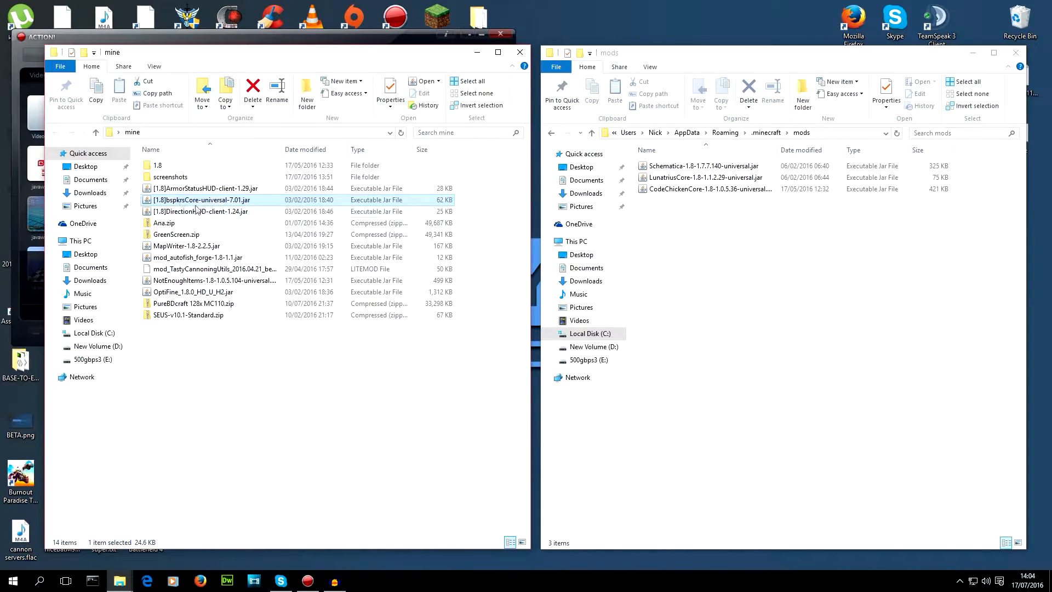
{"action": "left_click_drag", "start_coordinate": [201, 199], "coordinate": [698, 199]}
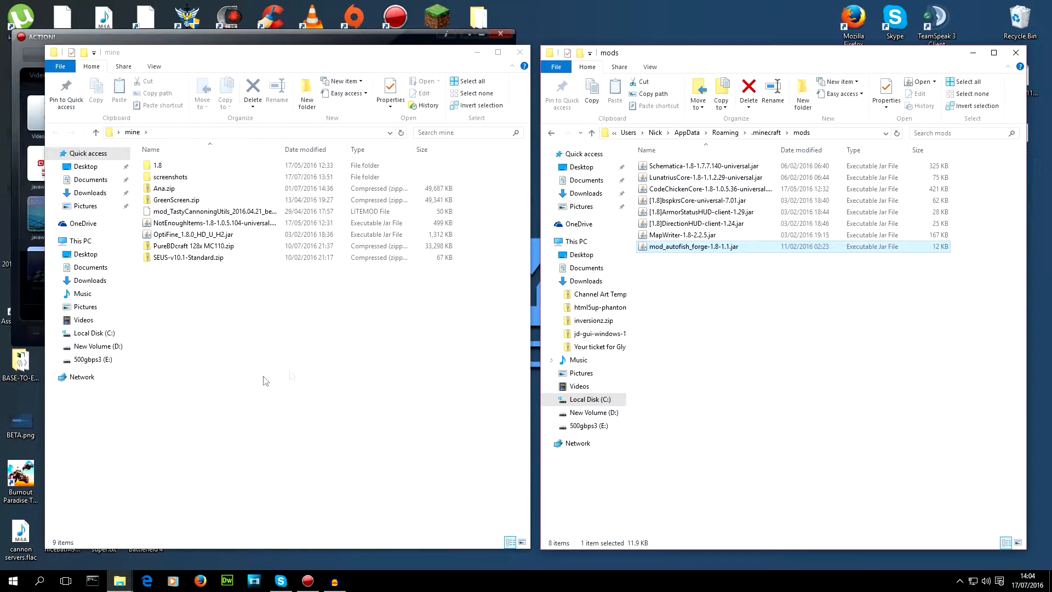
{"action": "left_click_drag", "start_coordinate": [214, 222], "coordinate": [677, 342]}
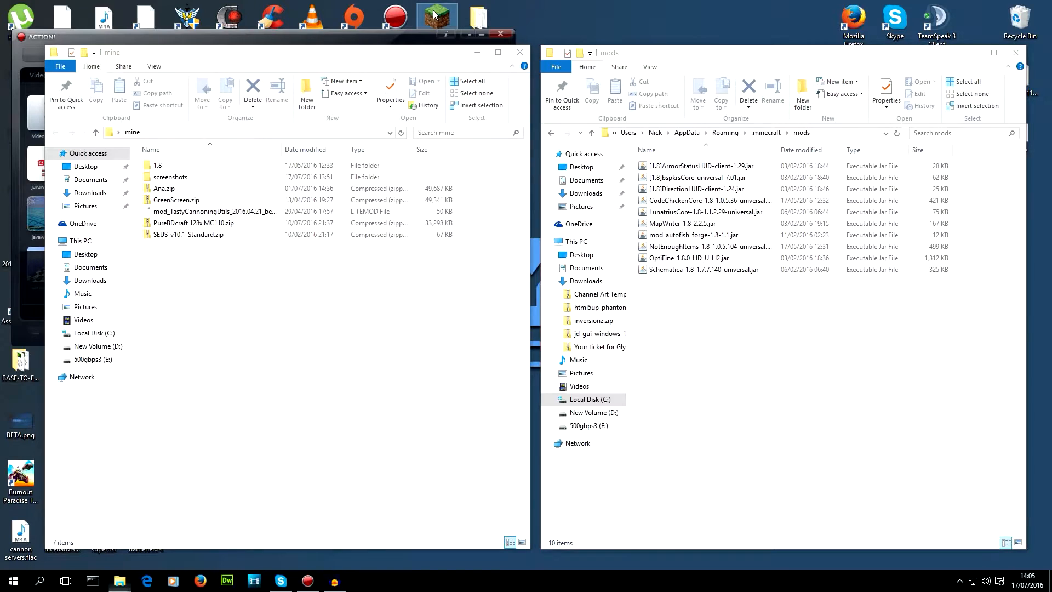
Step: Relaunch Minecraft 1.8 with Forge so the title screen reports 12 mods loaded
{"action": "left_click", "coordinate": [436, 12]}
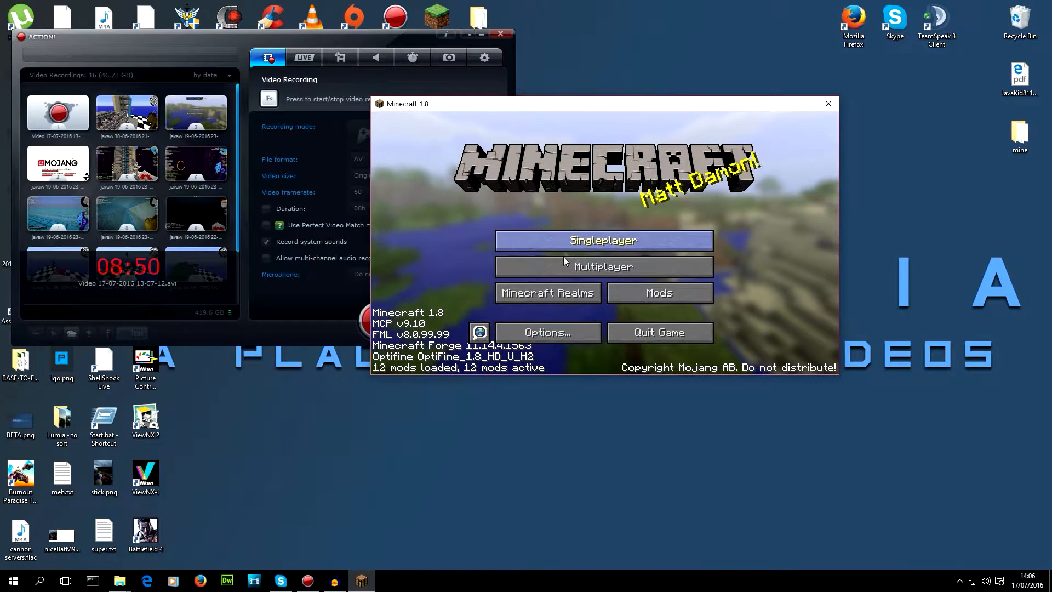
Step: Add a multiplayer server entry for oneshotmc.com and join it
{"action": "left_click", "coordinate": [603, 266]}
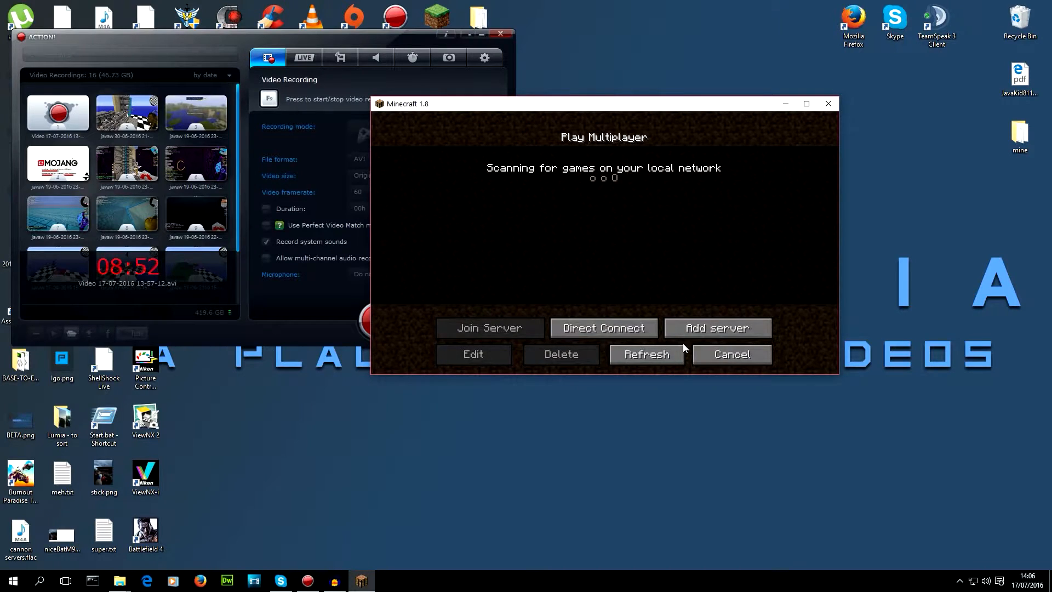
{"action": "mouse_move", "coordinate": [702, 324]}
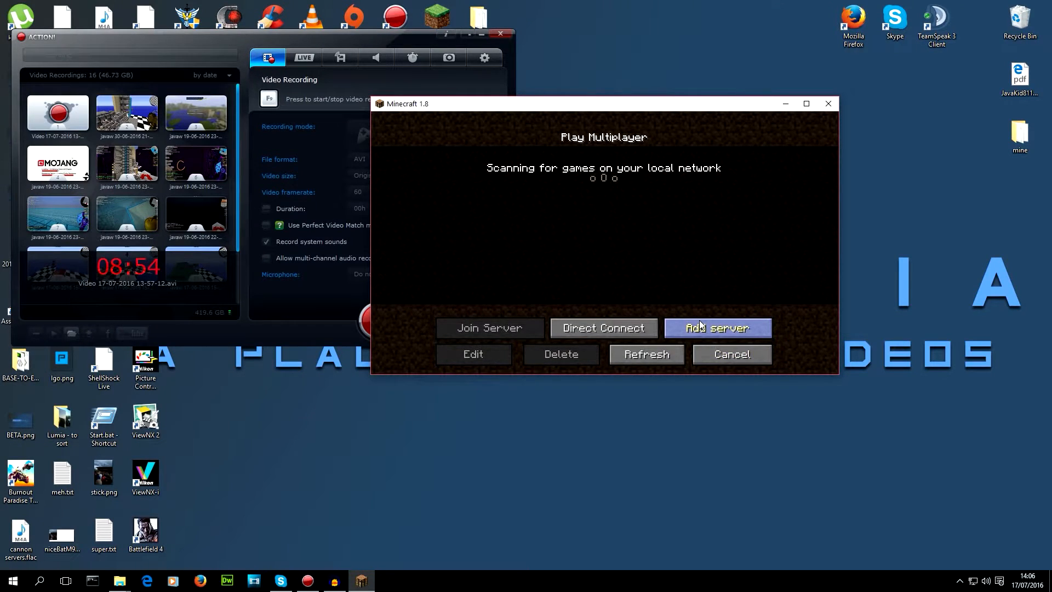
{"action": "left_click", "coordinate": [716, 327]}
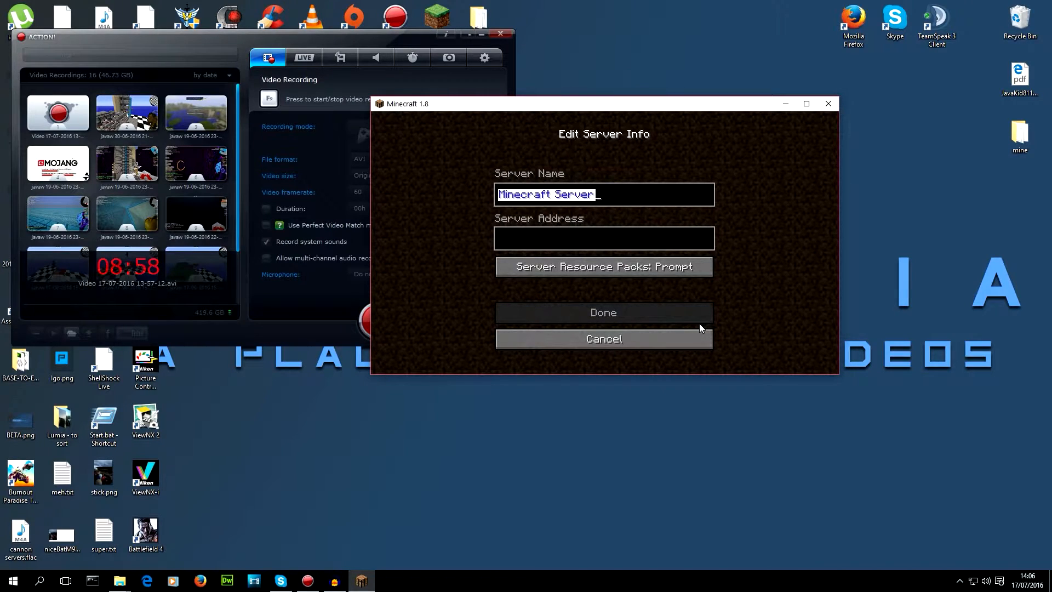
{"action": "type", "text": "shitshow"}
{"action": "left_click", "coordinate": [604, 237]}
{"action": "type", "text": "one"}
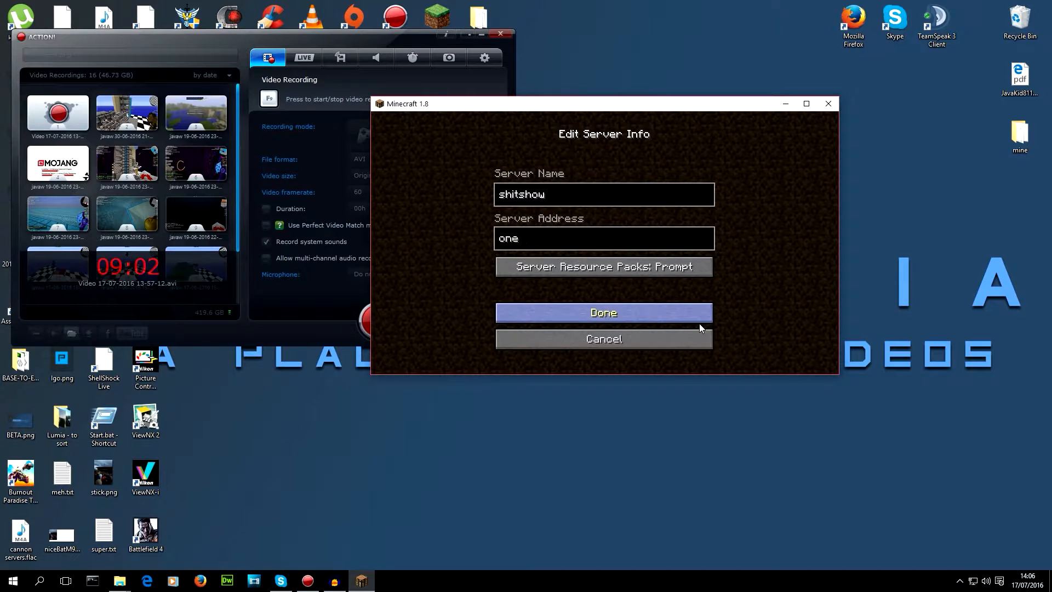
{"action": "type", "text": "shotmc.com"}
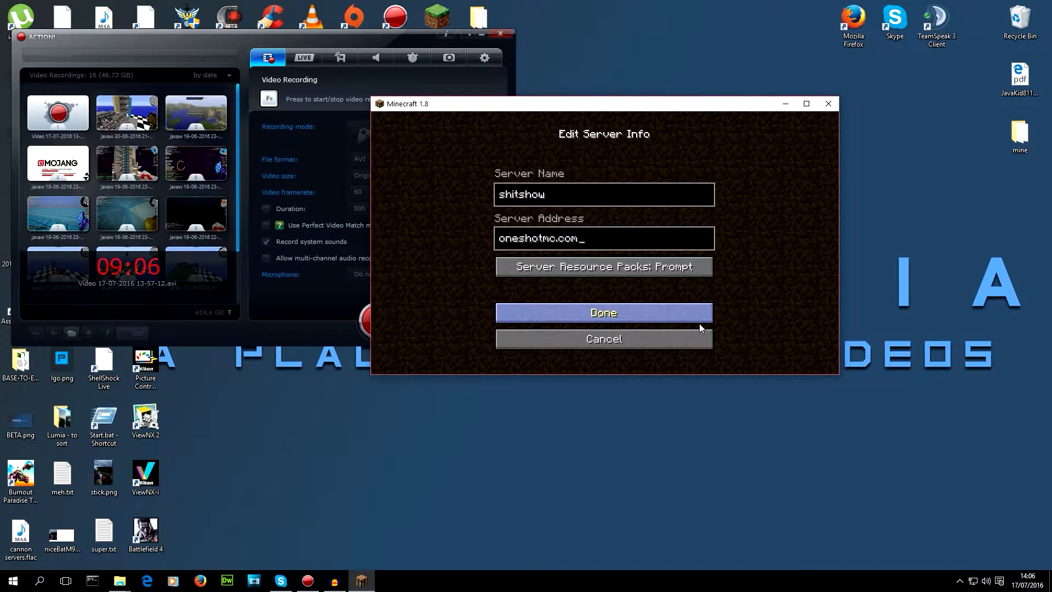
{"action": "left_click", "coordinate": [603, 313]}
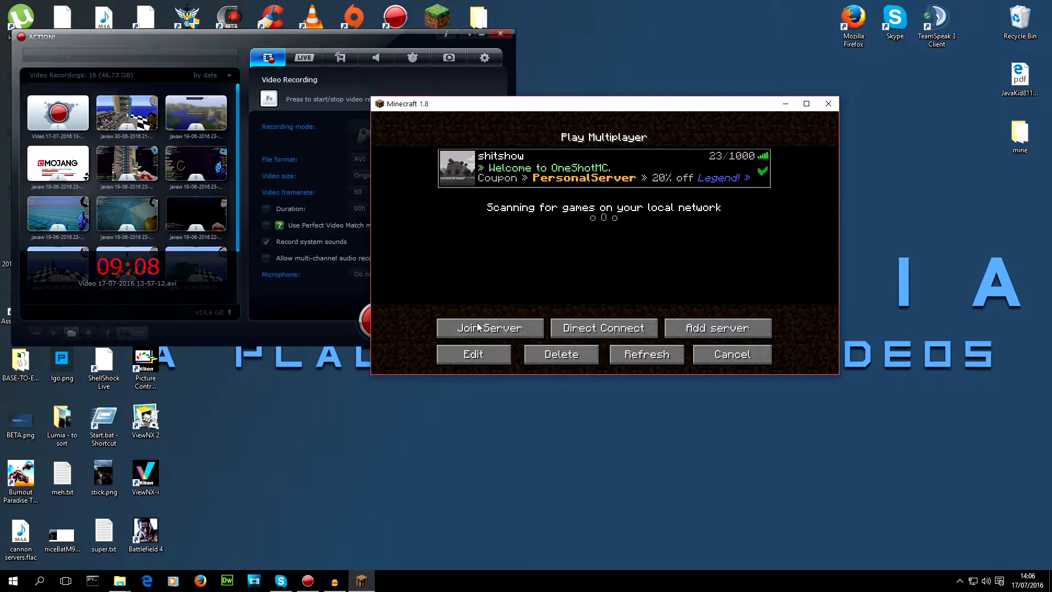
{"action": "left_click", "coordinate": [490, 328]}
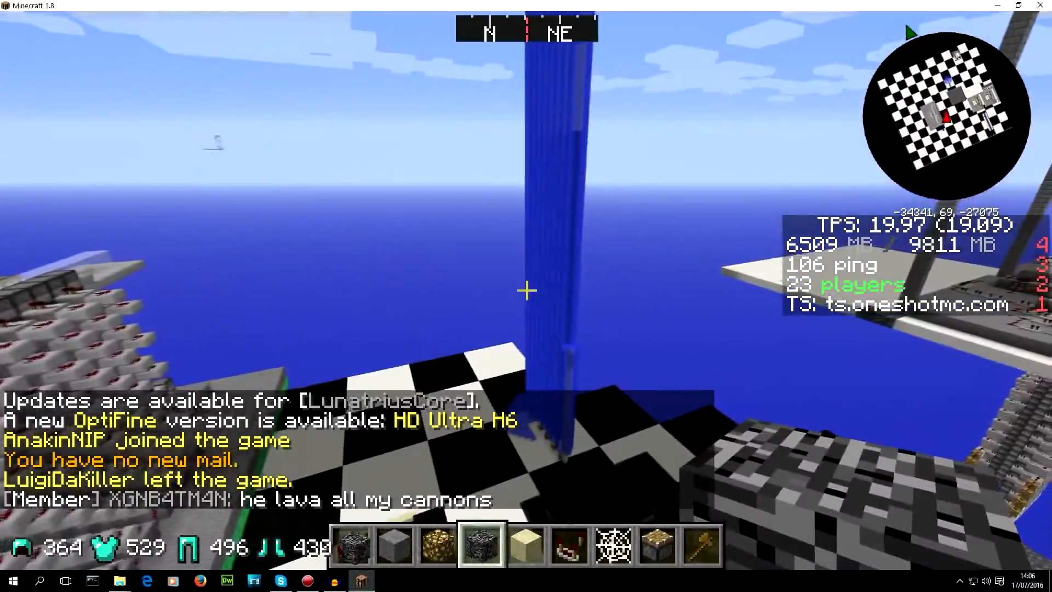
{"action": "mouse_move", "coordinate": [526, 290]}
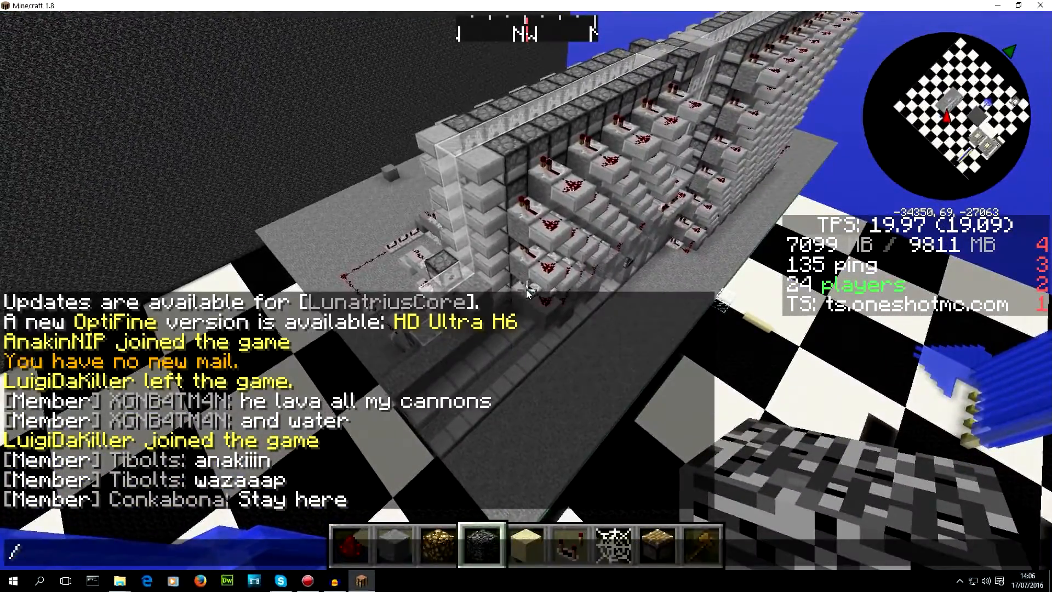
Step: Run the /p h chat command to teleport to your plot on the server
{"action": "type", "text": "/p h"}
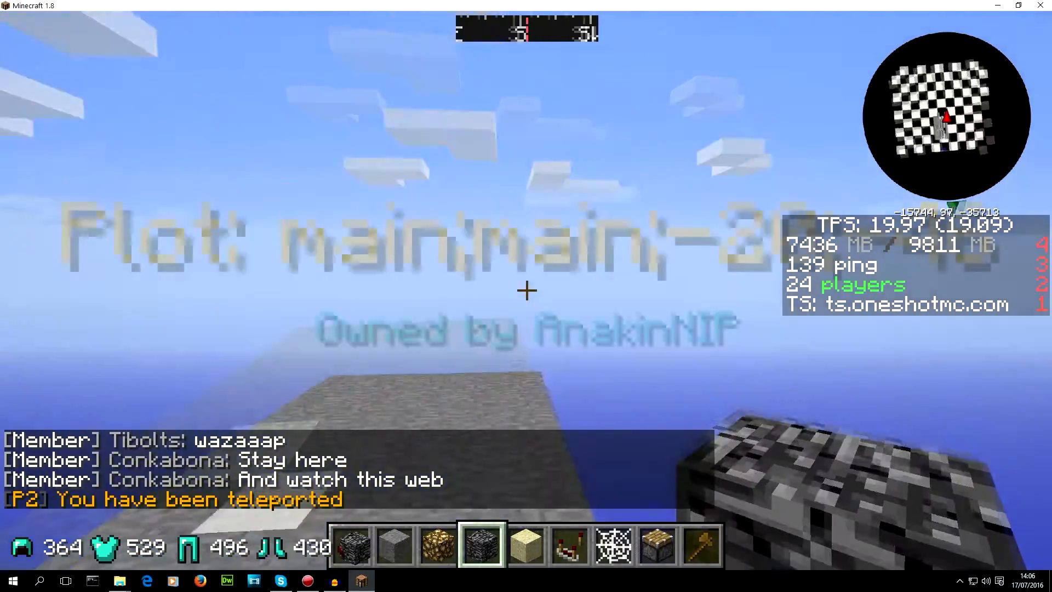
{"action": "mouse_move", "coordinate": [526, 291]}
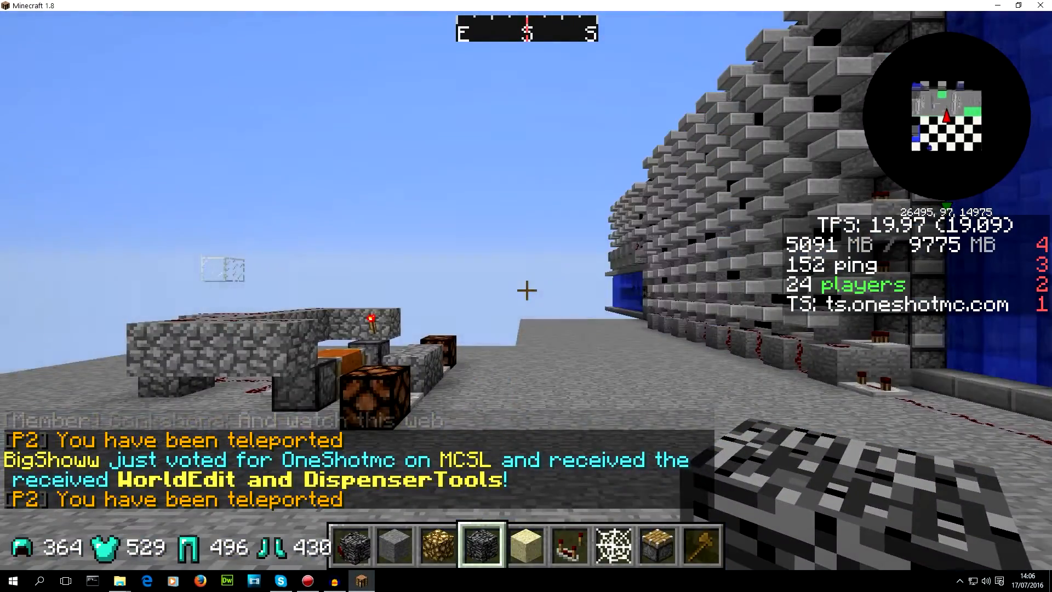
Step: Change the GUI Scale video setting from Auto to Normal and return to the game
{"action": "key", "text": "Escape"}
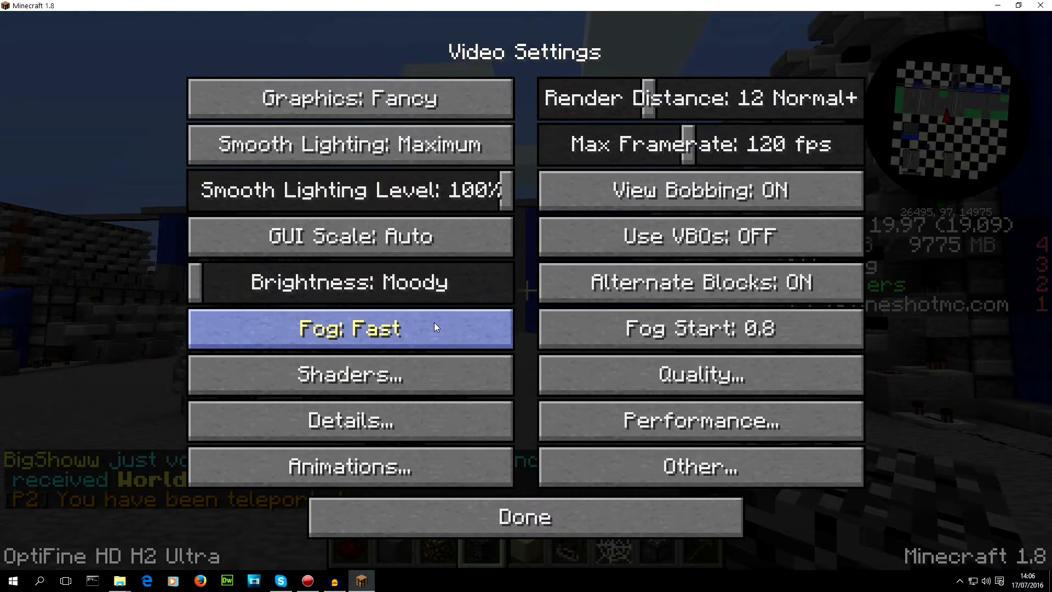
{"action": "mouse_move", "coordinate": [462, 244]}
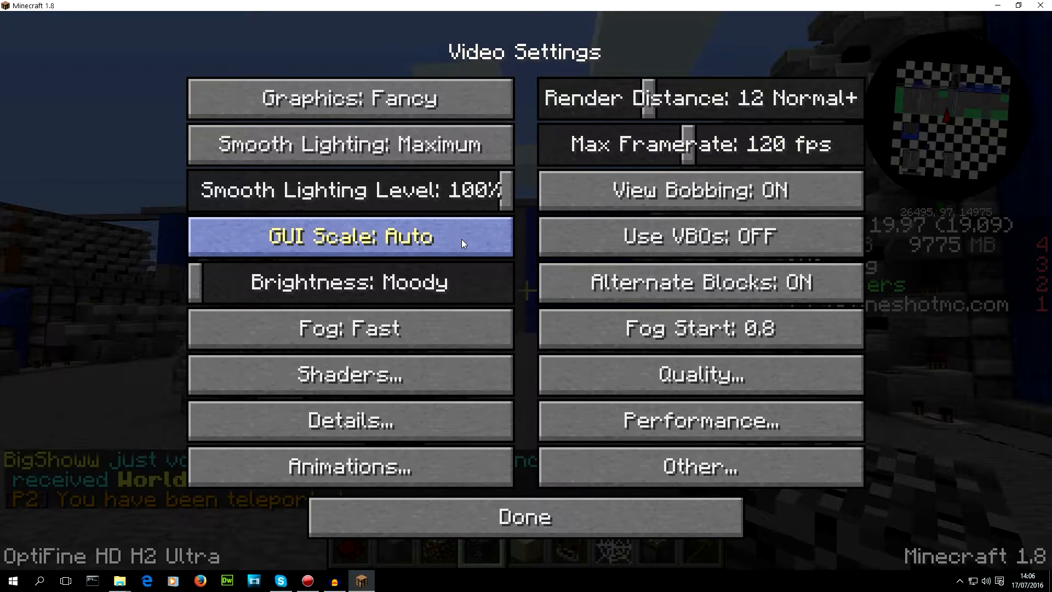
{"action": "left_click", "coordinate": [349, 237]}
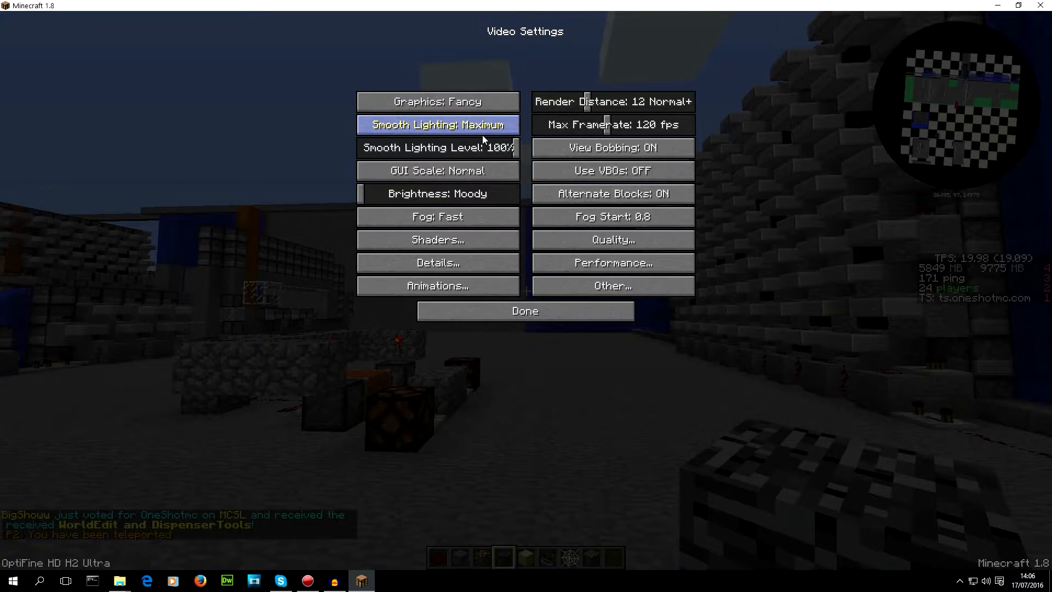
{"action": "mouse_move", "coordinate": [481, 329]}
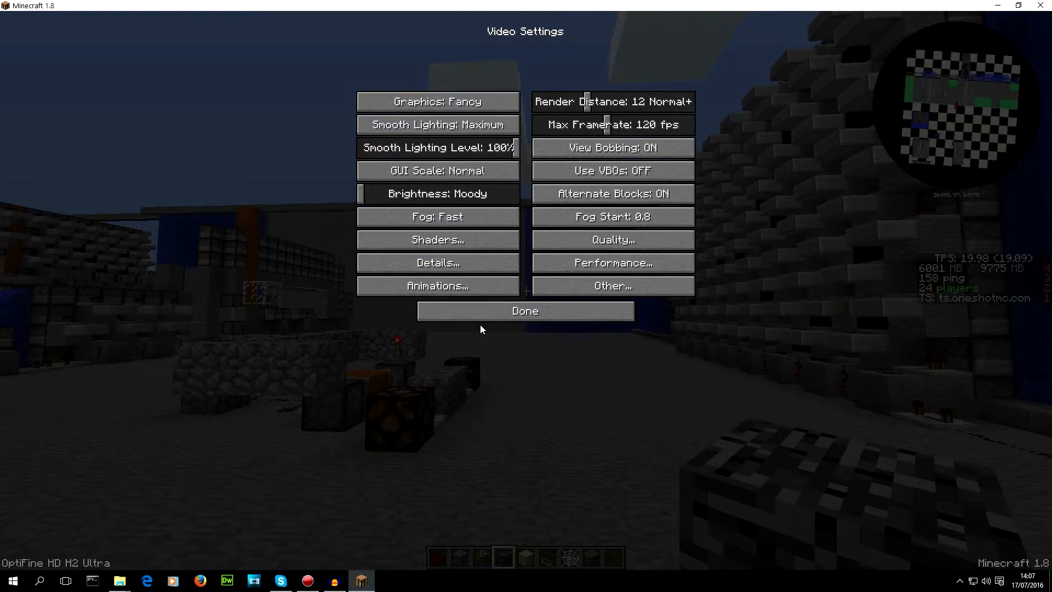
{"action": "left_click", "coordinate": [524, 312]}
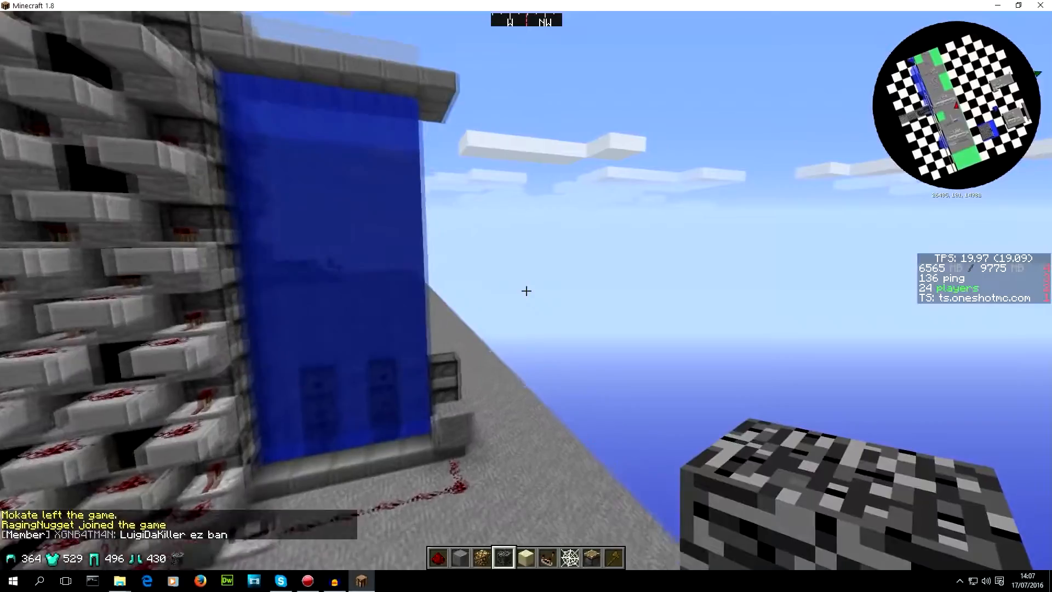
{"action": "mouse_move", "coordinate": [526, 290]}
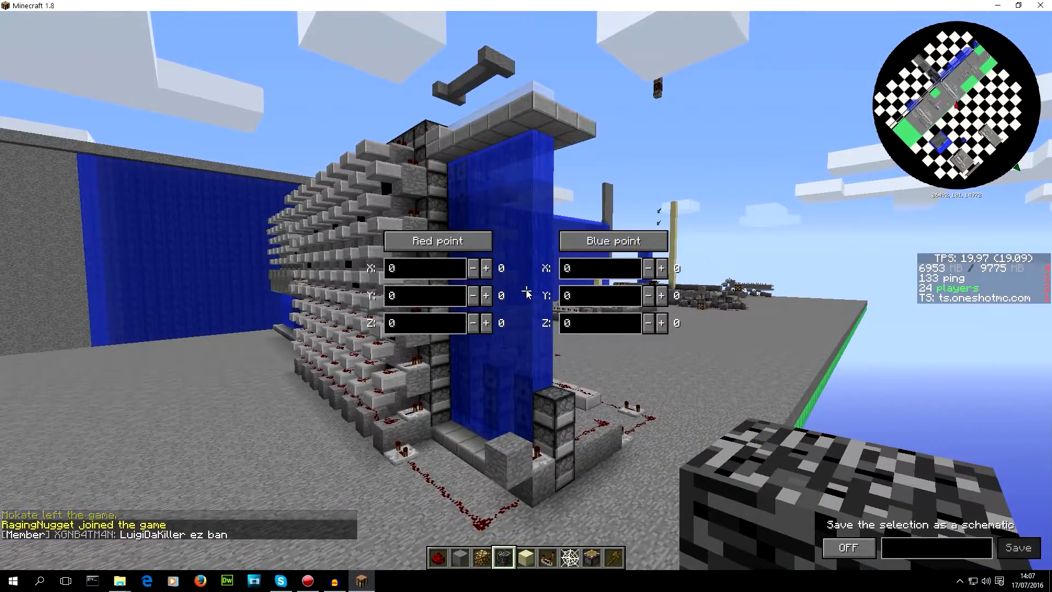
Step: Set the Schematica red point to the current position 26491, 101, 14973 near the cannon
{"action": "left_click", "coordinate": [437, 239]}
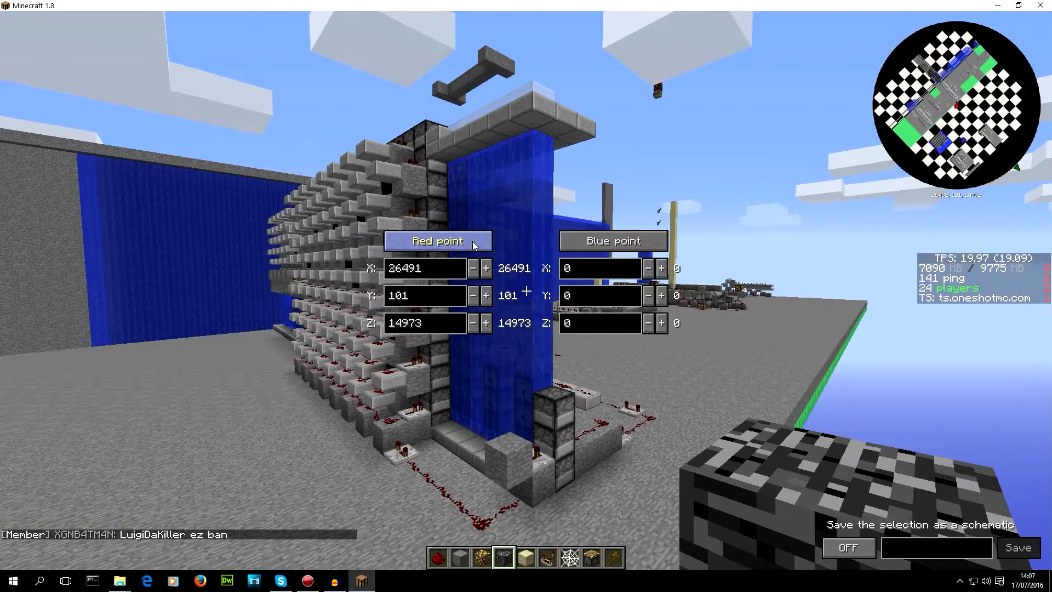
{"action": "left_click", "coordinate": [848, 548]}
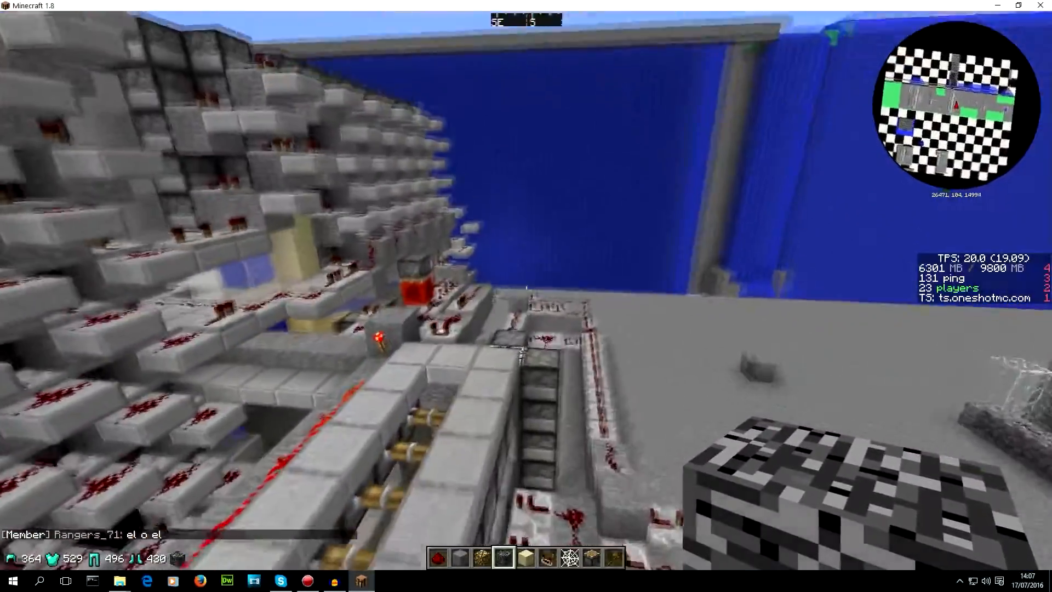
{"action": "mouse_move", "coordinate": [526, 305]}
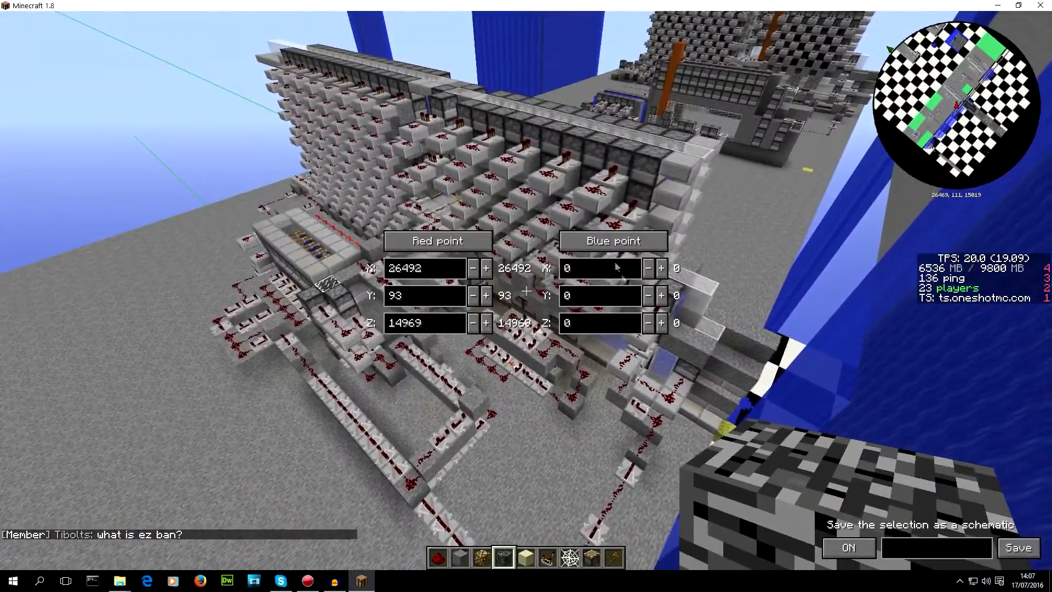
Step: Save the marked cannon region as the schematic myCannonSchem
{"action": "key", "text": "Escape"}
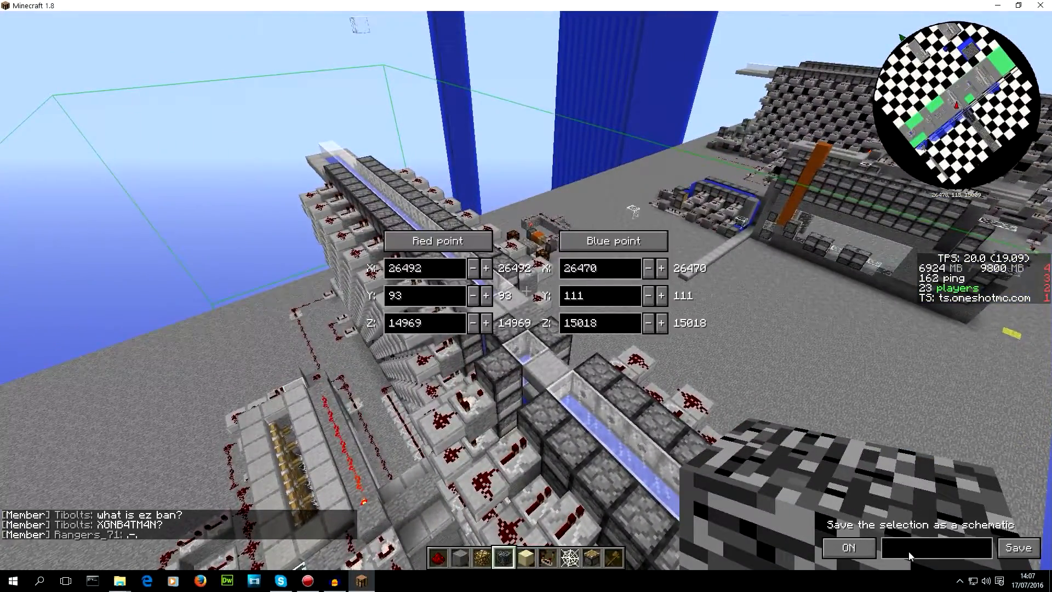
{"action": "type", "text": "my"}
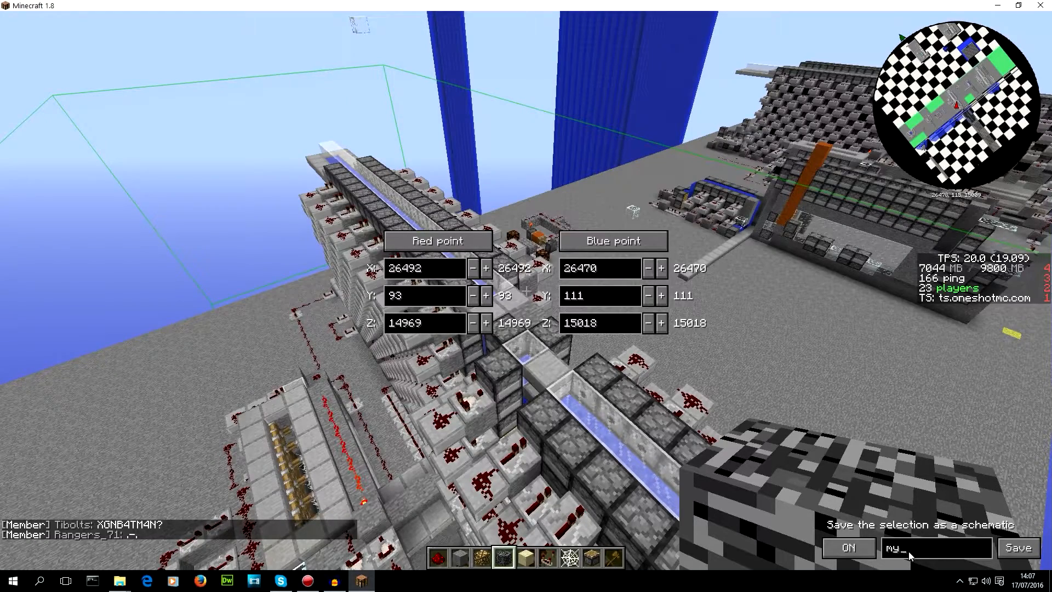
{"action": "type", "text": "Cannon"}
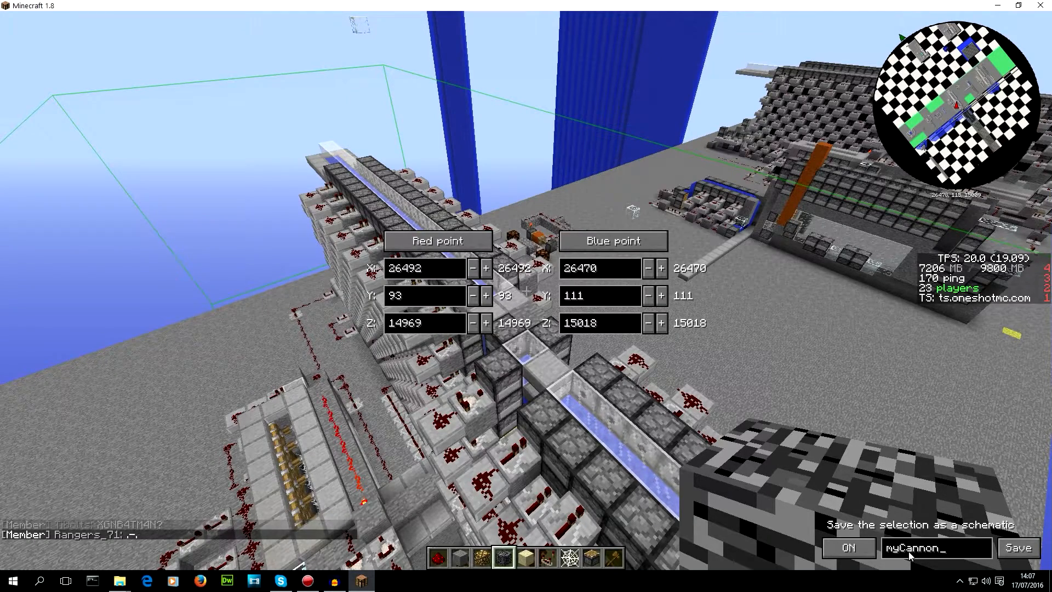
{"action": "type", "text": "Schem"}
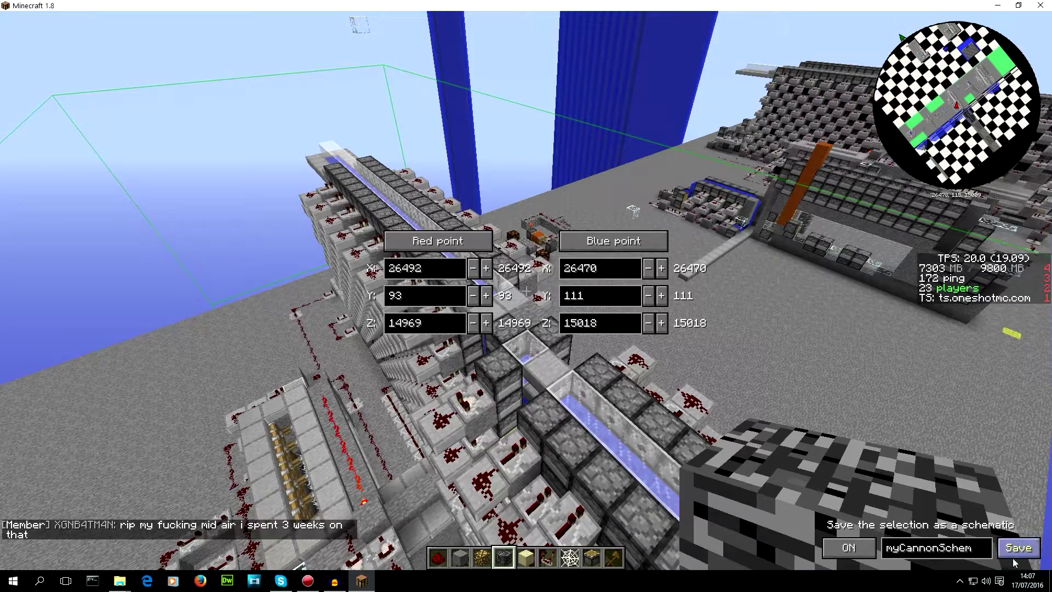
{"action": "left_click", "coordinate": [1019, 547]}
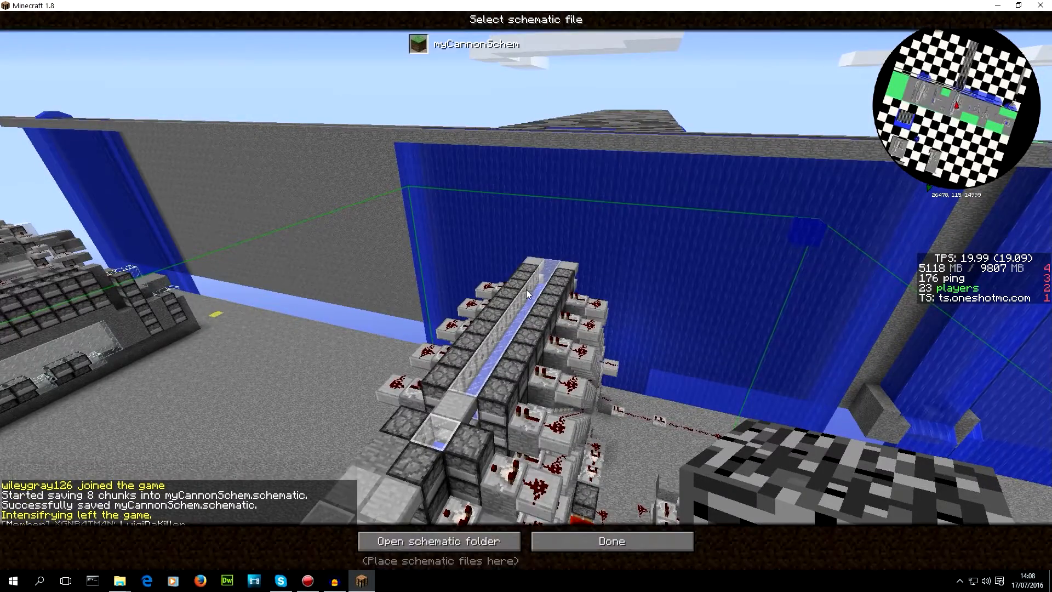
Step: Load myCannonSchem as a hologram, then open the schematic folder on disk from the loader
{"action": "left_click", "coordinate": [463, 44]}
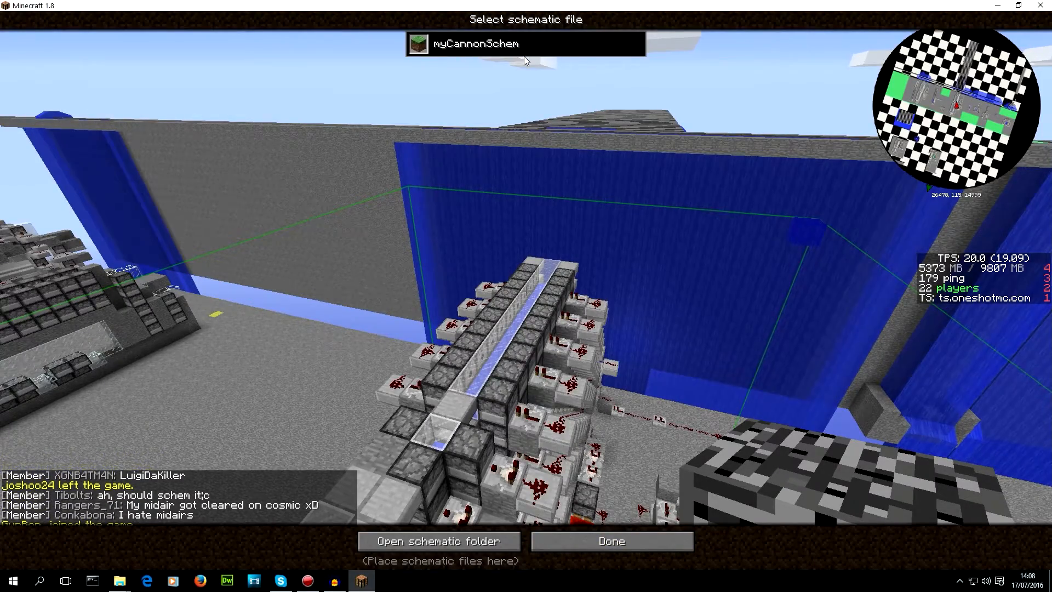
{"action": "left_click", "coordinate": [611, 540]}
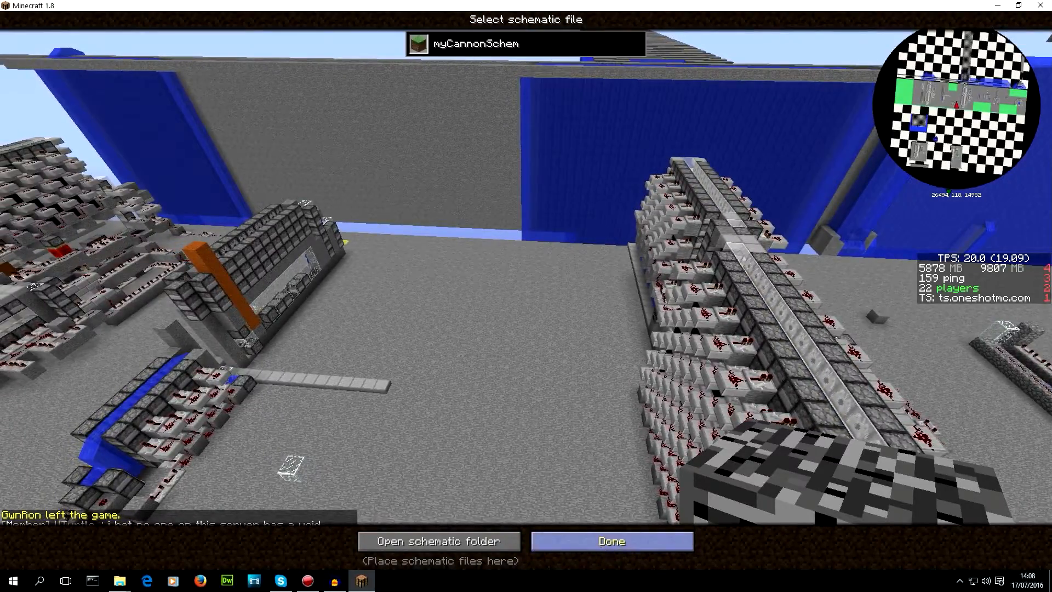
{"action": "left_click", "coordinate": [614, 540]}
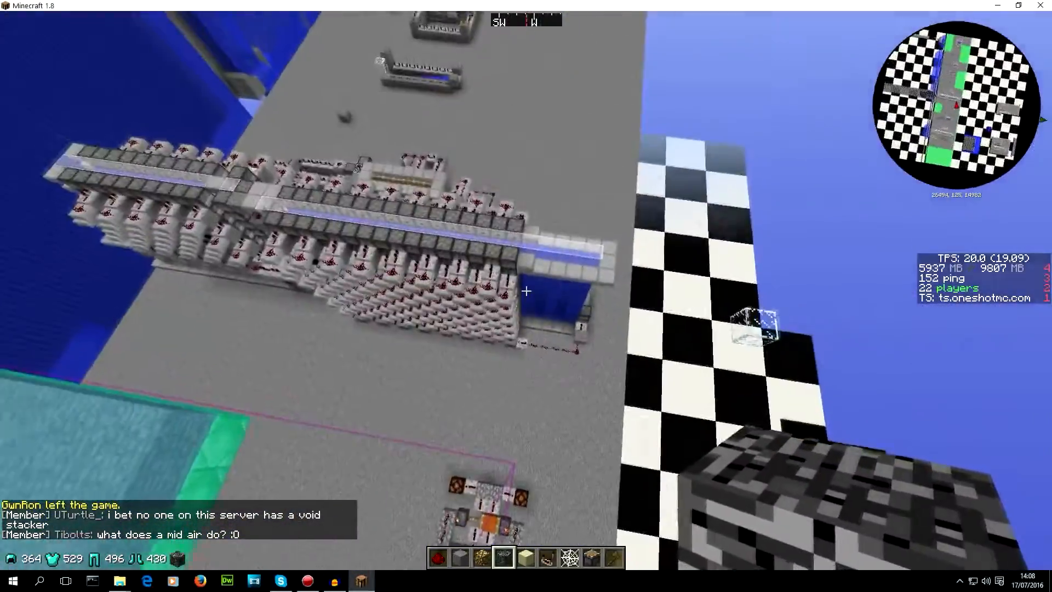
{"action": "mouse_move", "coordinate": [526, 290]}
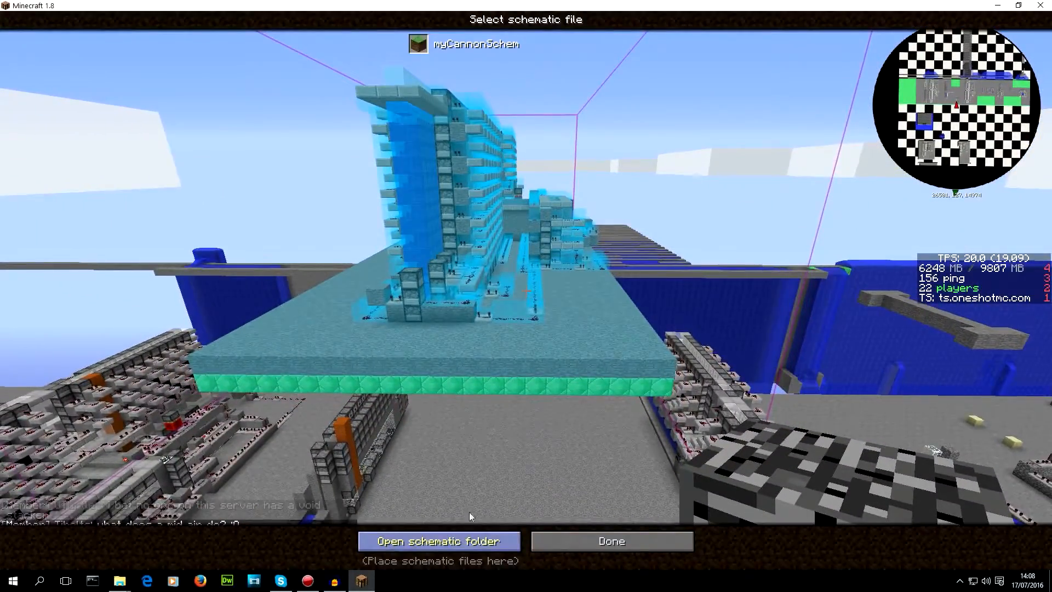
{"action": "left_click", "coordinate": [439, 540]}
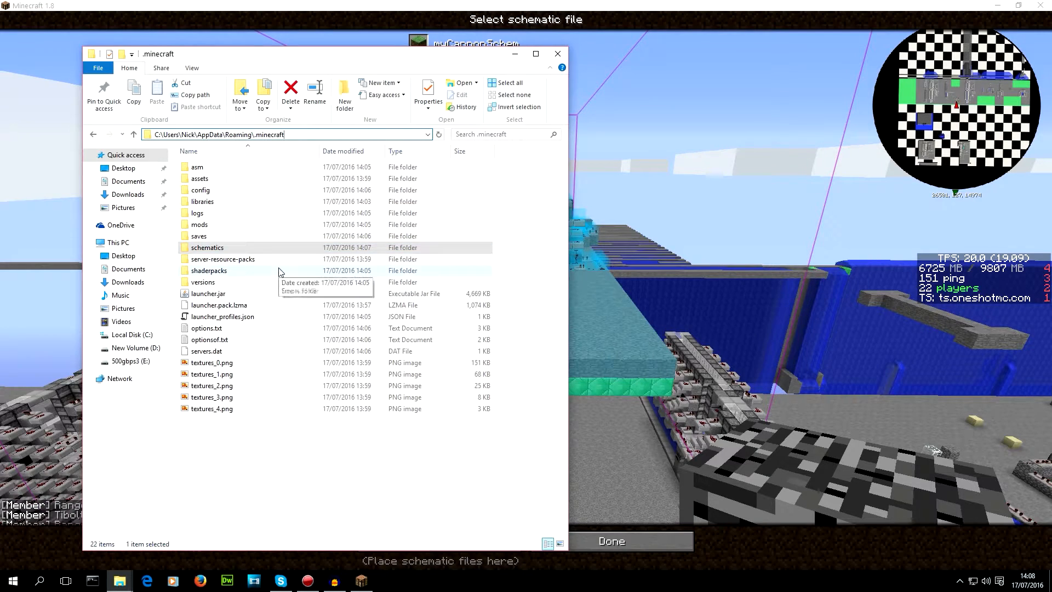
Step: Go into the schematics folder of .minecraft in File Explorer
{"action": "left_click", "coordinate": [224, 258]}
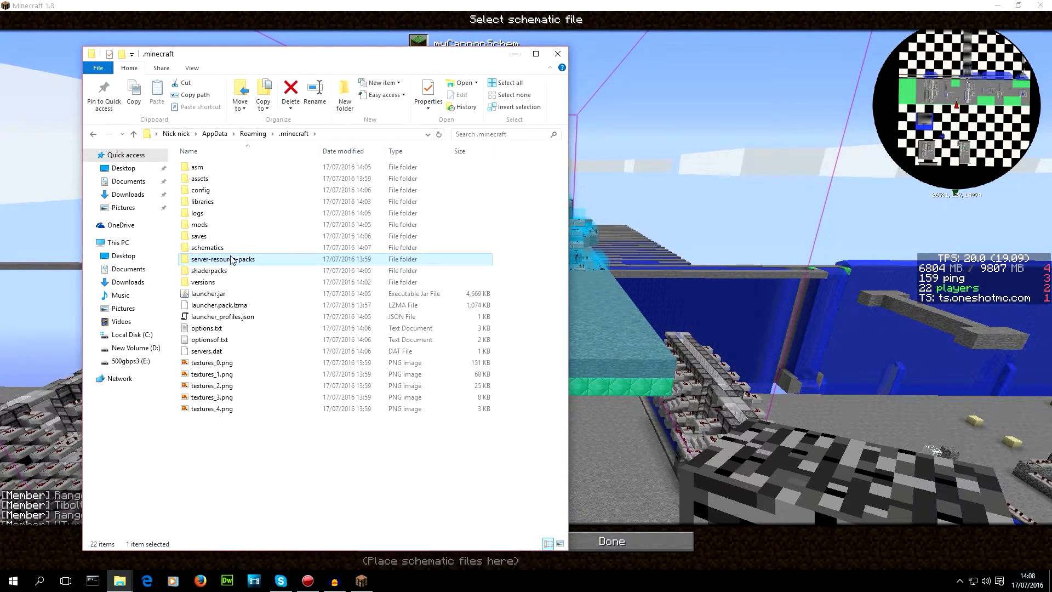
{"action": "left_click", "coordinate": [207, 248]}
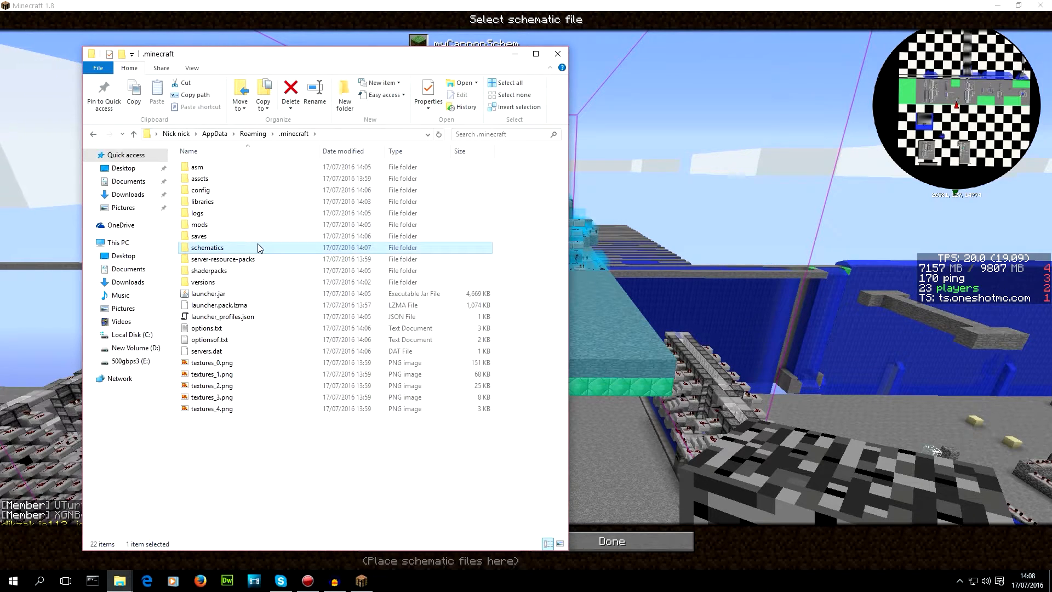
{"action": "double_click", "coordinate": [207, 248]}
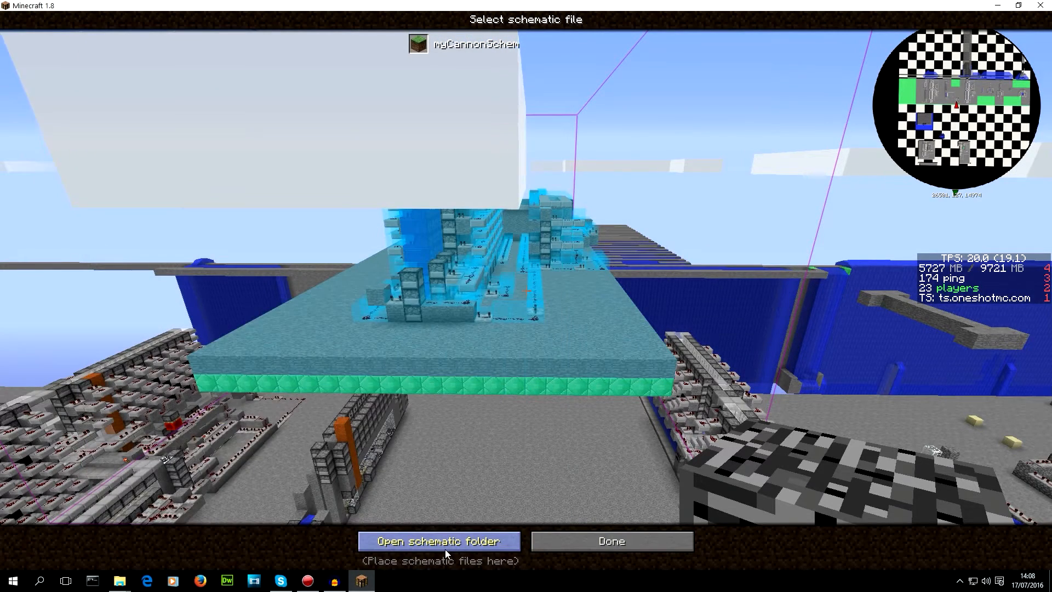
Step: Verify myCannonSchem.schematic appears in the schematics folder, close Explorer, and finish with Done
{"action": "left_click", "coordinate": [434, 542]}
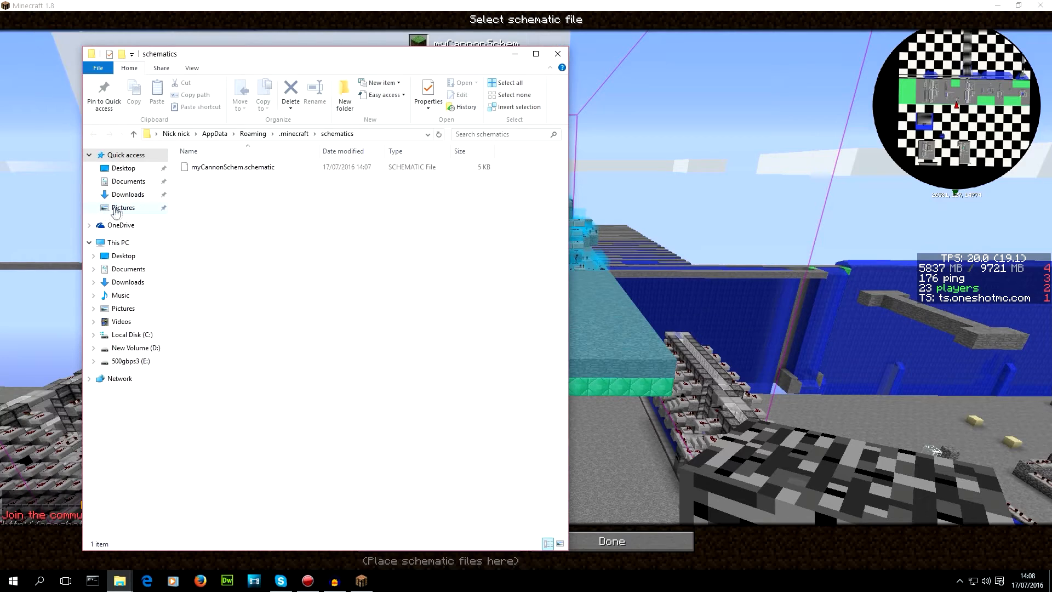
{"action": "mouse_move", "coordinate": [182, 226]}
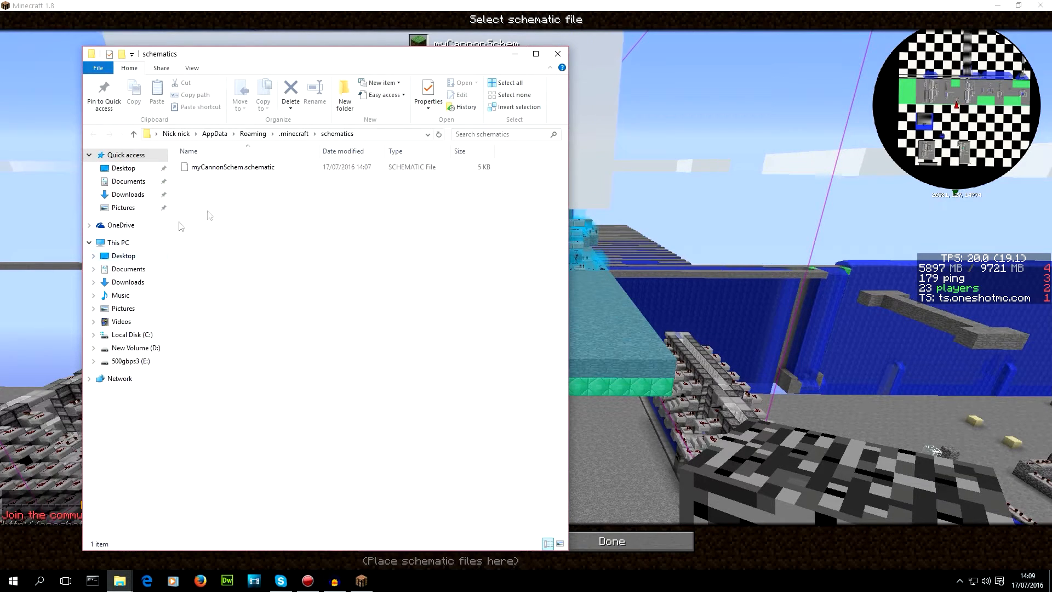
{"action": "left_click", "coordinate": [556, 53]}
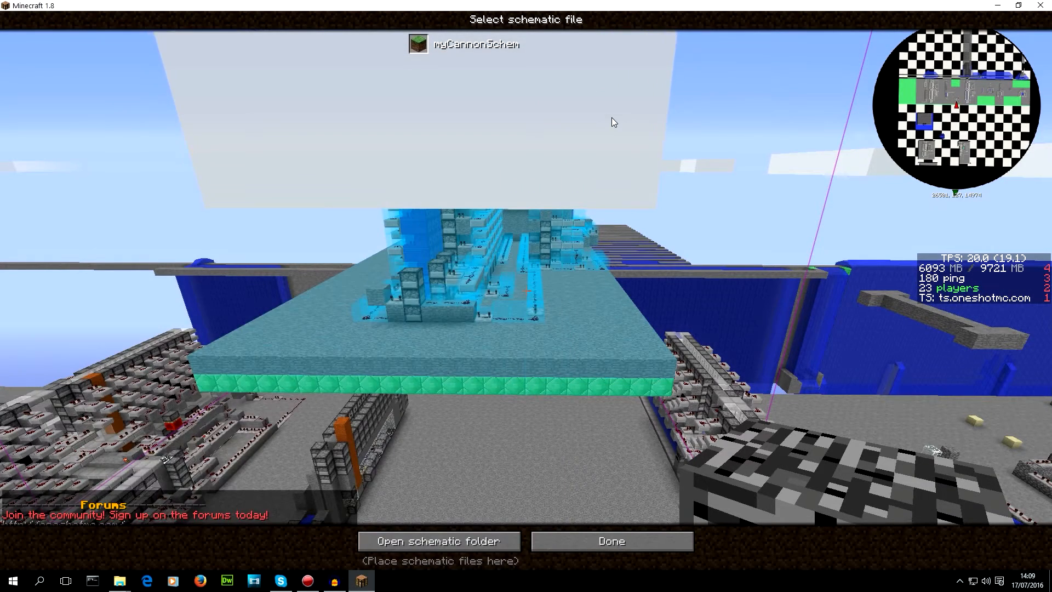
{"action": "left_click", "coordinate": [615, 539]}
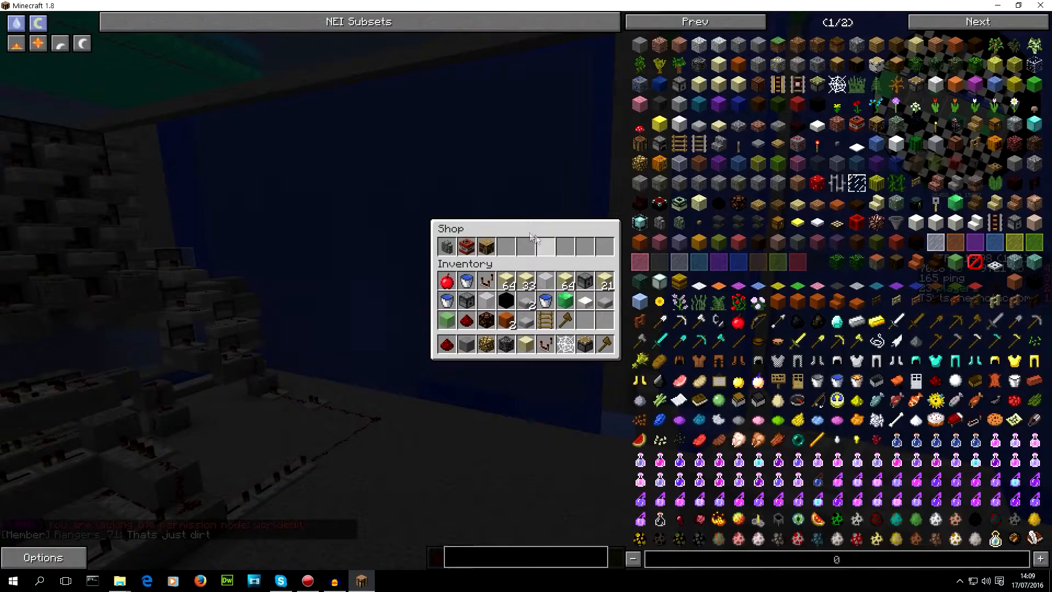
Step: Hide the NEI item panel so the Shop row's Personal Schematics item can be read
{"action": "left_click", "coordinate": [359, 21]}
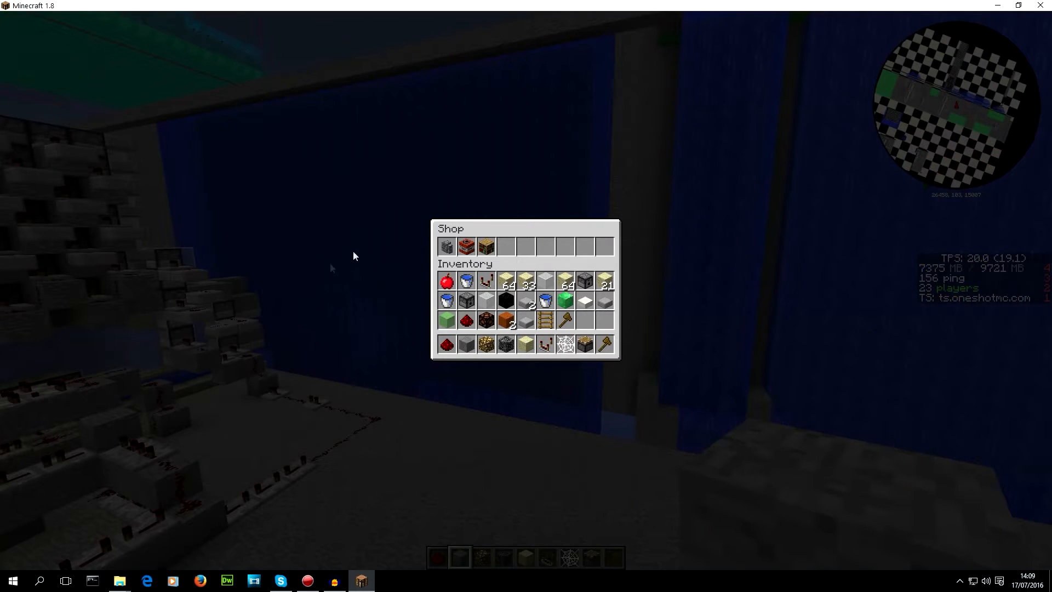
{"action": "mouse_move", "coordinate": [481, 287]}
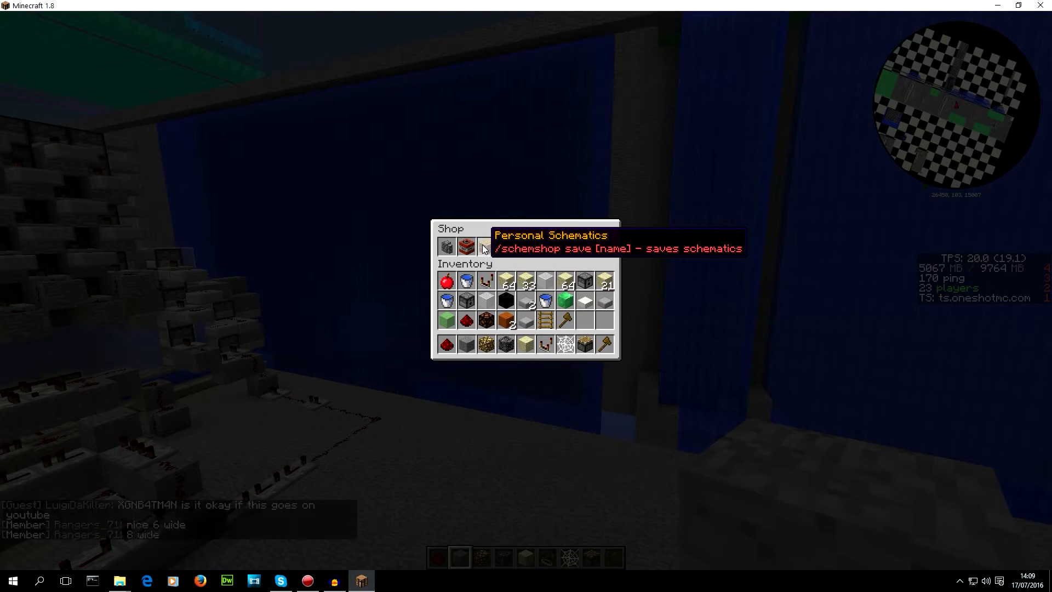
{"action": "mouse_move", "coordinate": [463, 247]}
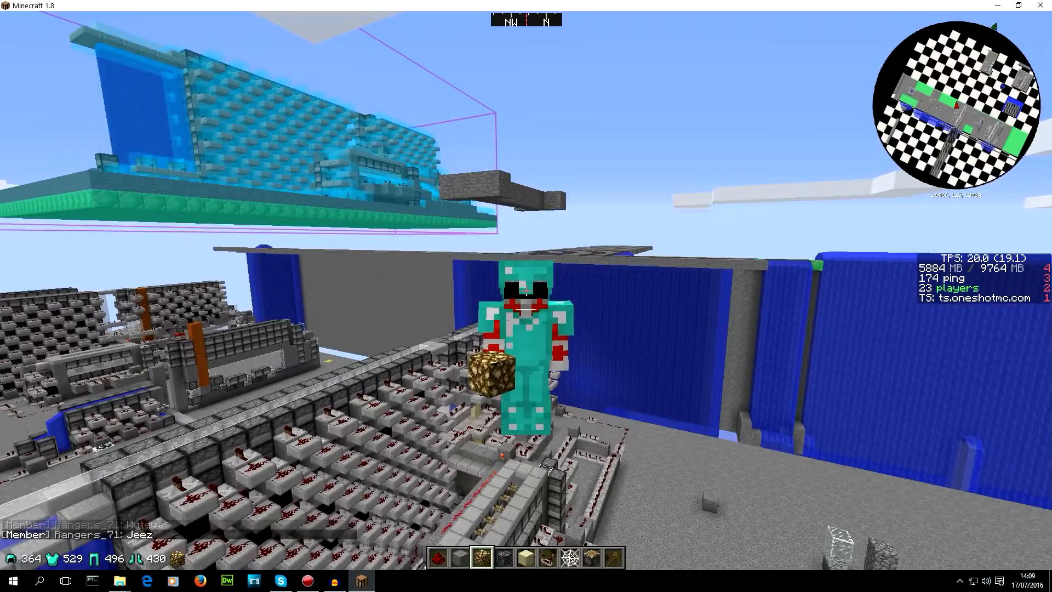
{"action": "key", "text": "e"}
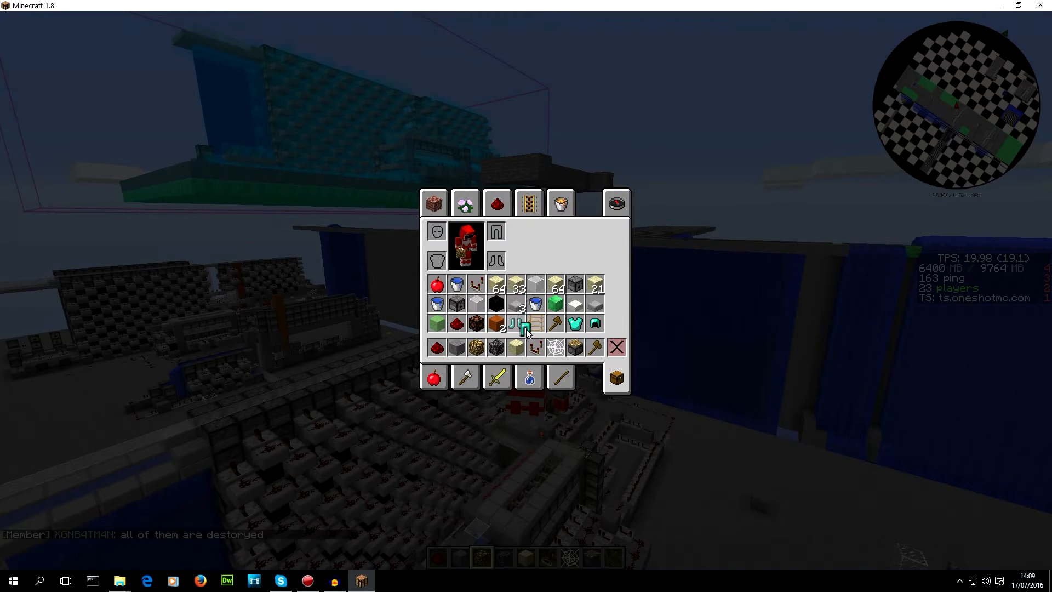
{"action": "key", "text": "Escape"}
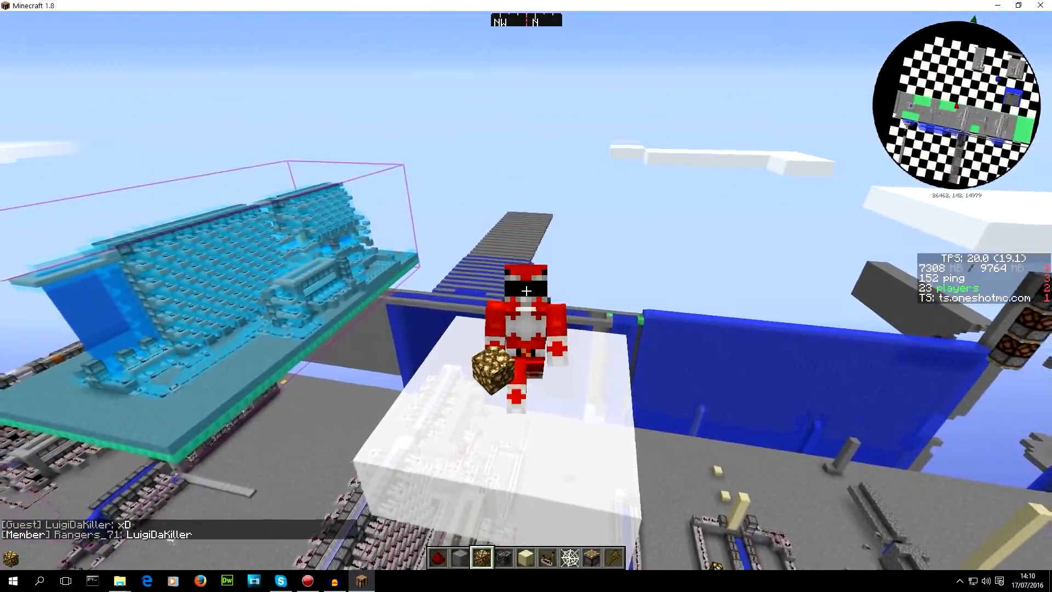
{"action": "mouse_move", "coordinate": [526, 289]}
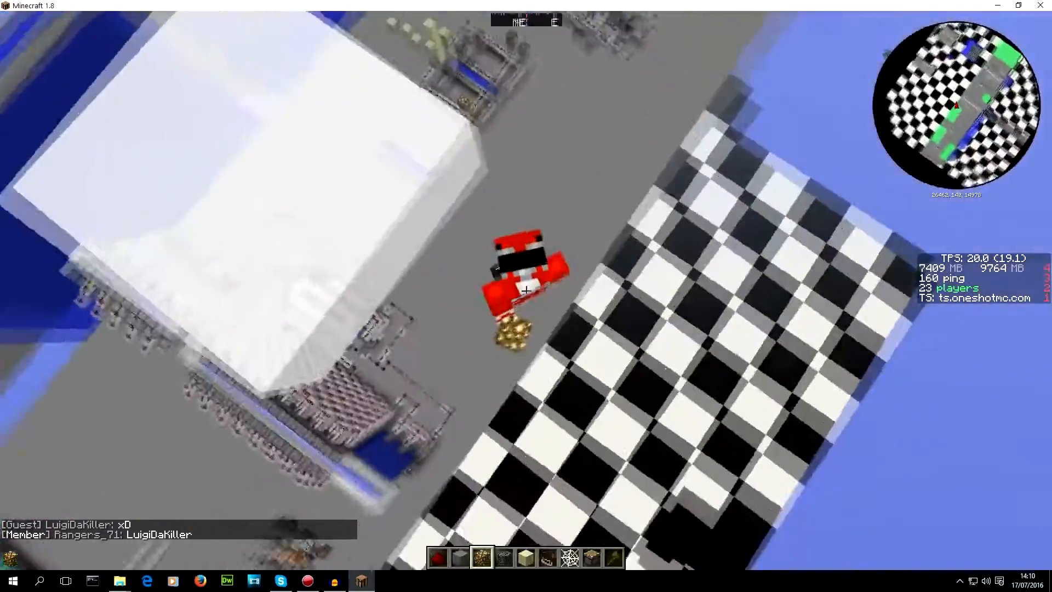